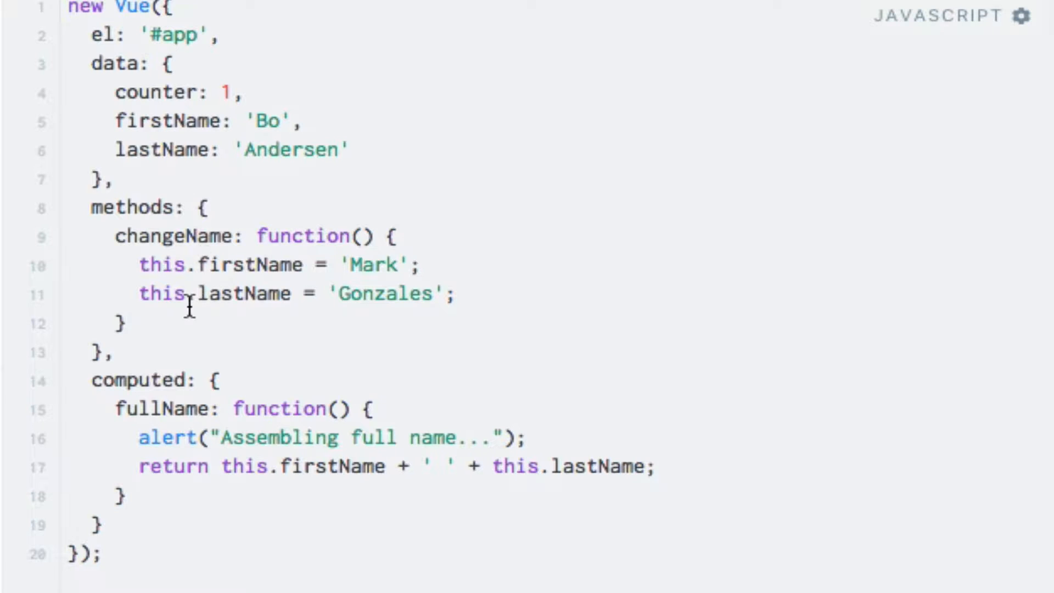
mouse_move(232, 408)
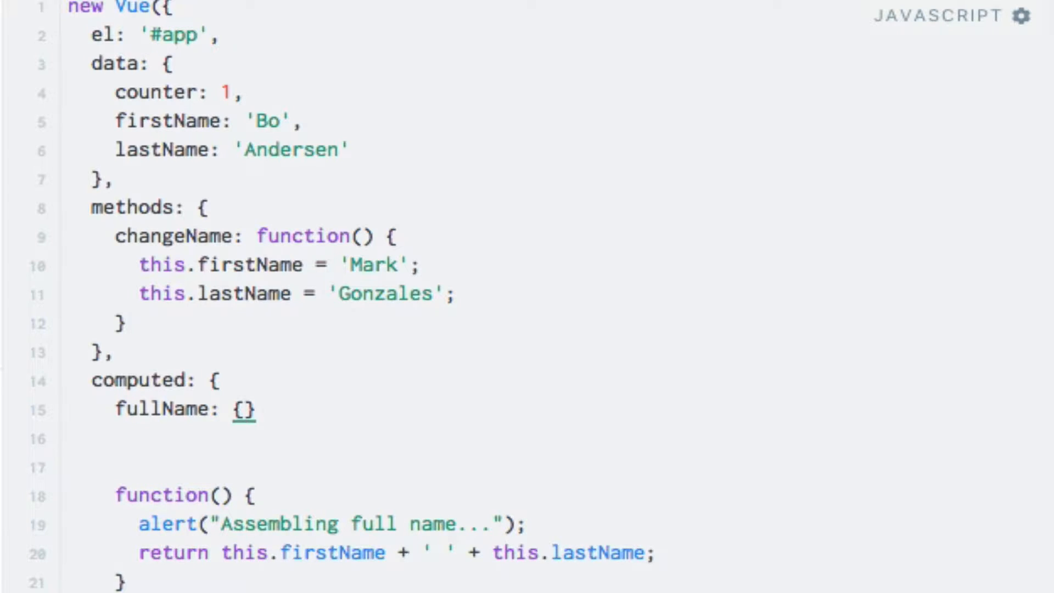
Rewrite fullName as an object with empty get: function() {} and set: function() entries.
type("g")
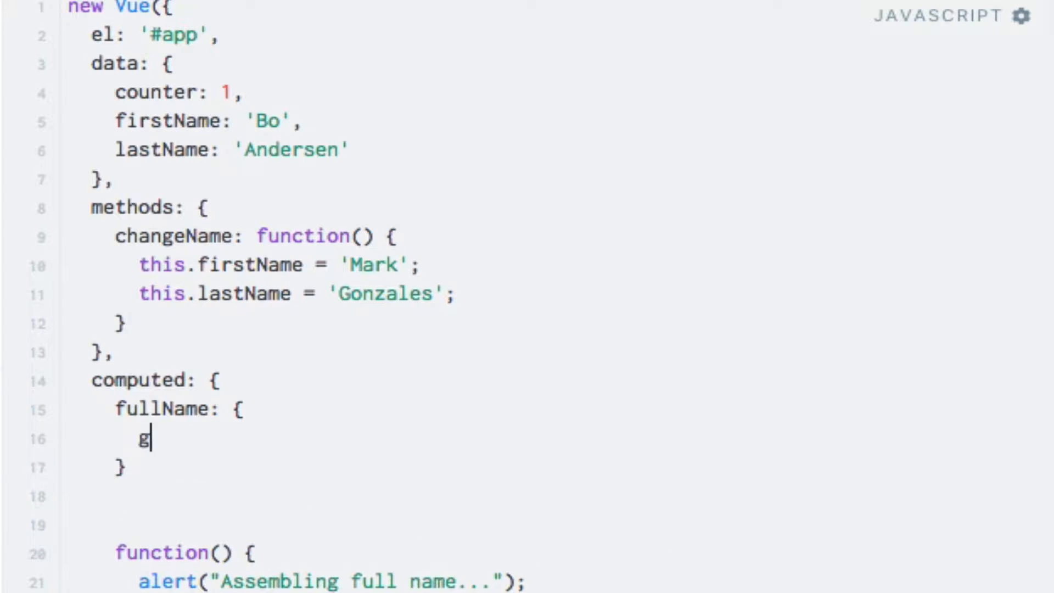
type("et: function")
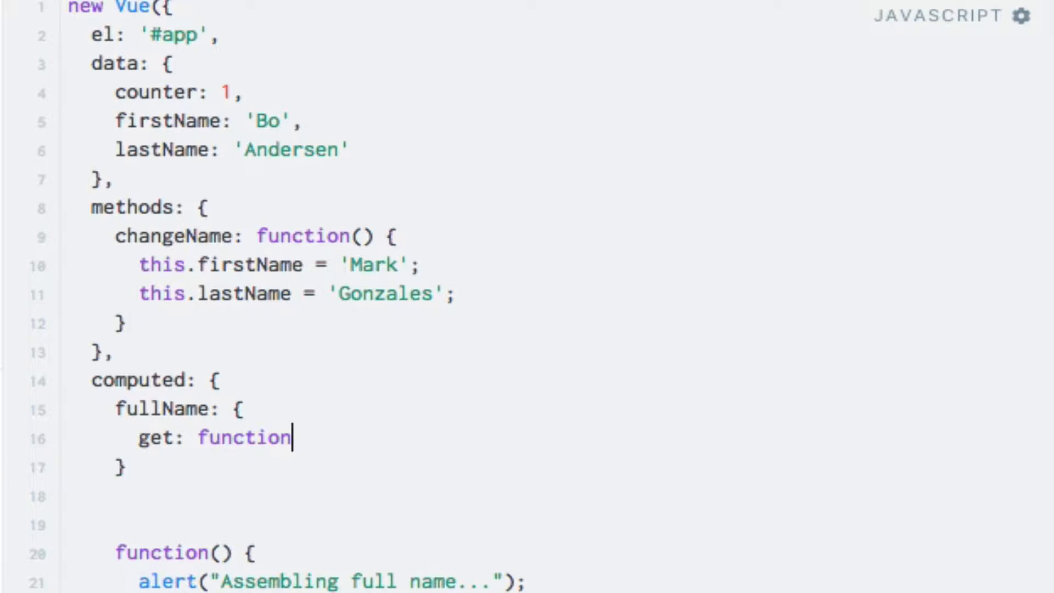
type("() {")
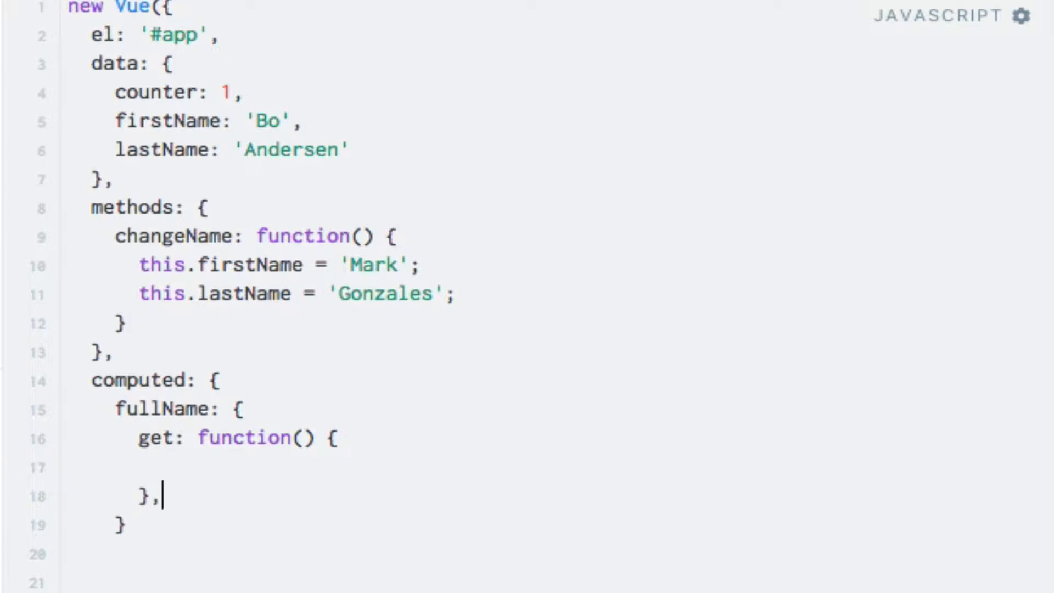
type("set: fu")
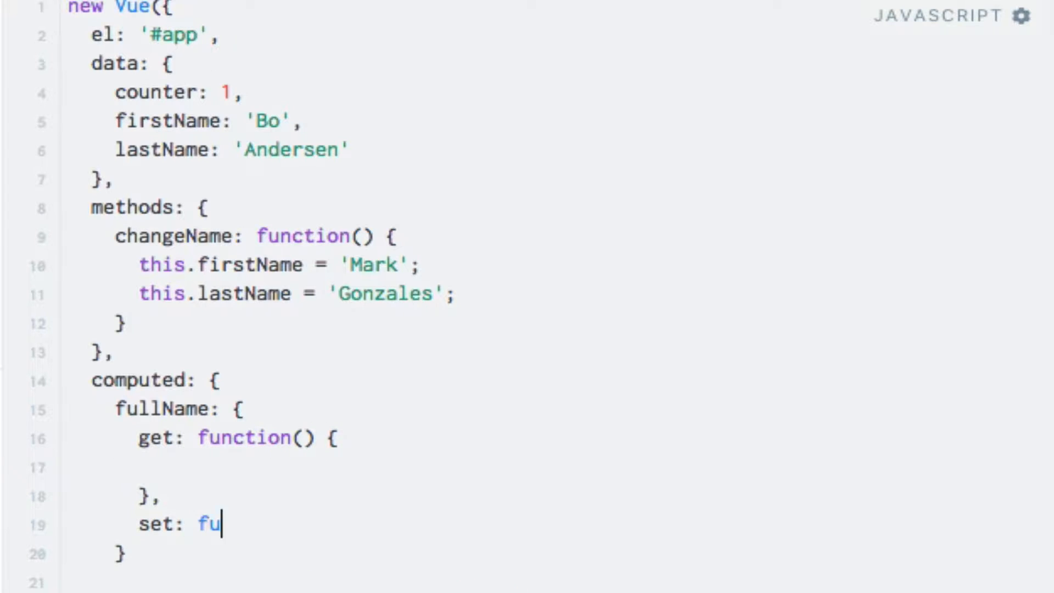
type("nction() {")
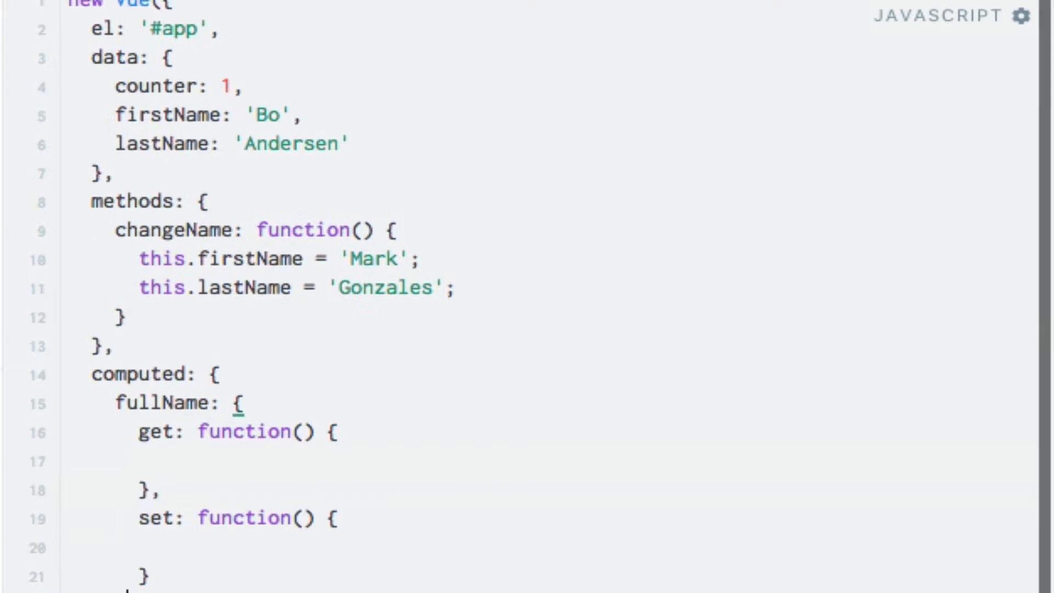
Add an alert("Assembling full name...") and the firstName + lastName return to the getter.
left_click(141, 461)
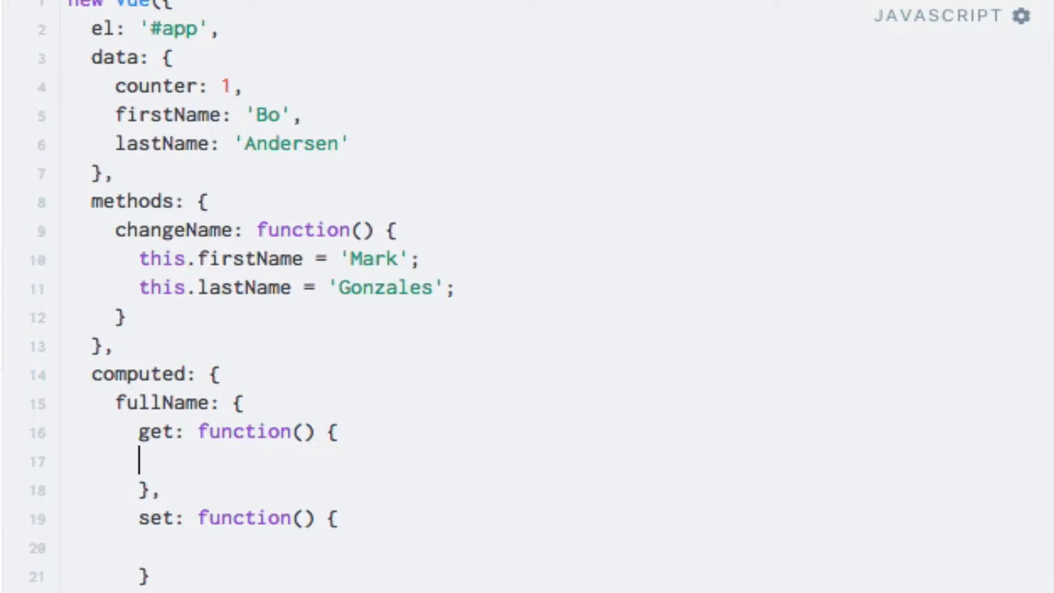
type("alert(\"Assembling full name...\");")
type("return this.firstName + ' ' + this.lastName;")
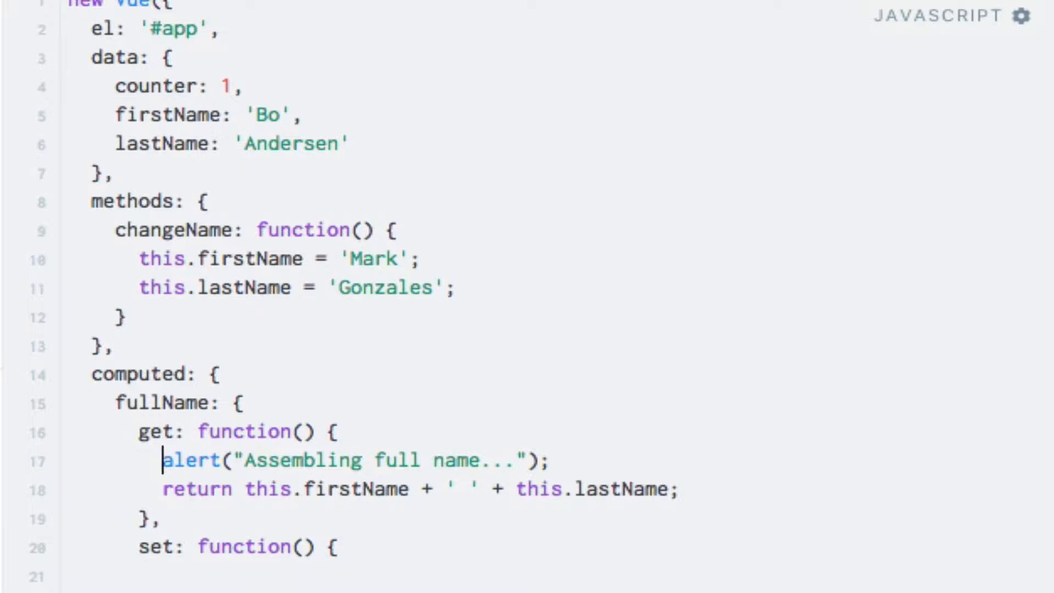
scroll("down", 3)
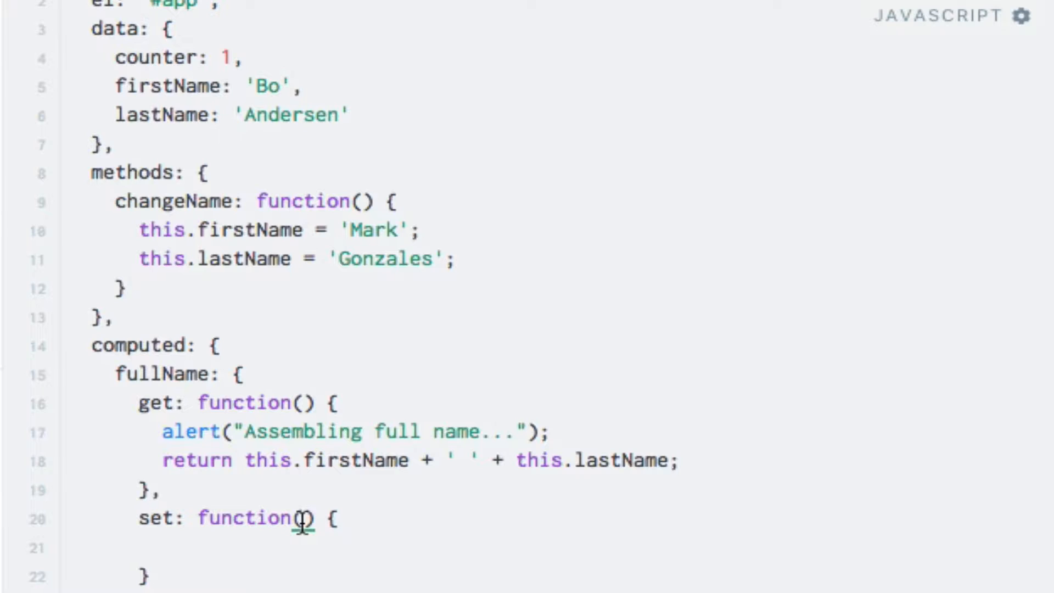
Add a newValue parameter to the fullName setter, then place the cursor in its body.
type("newValue")
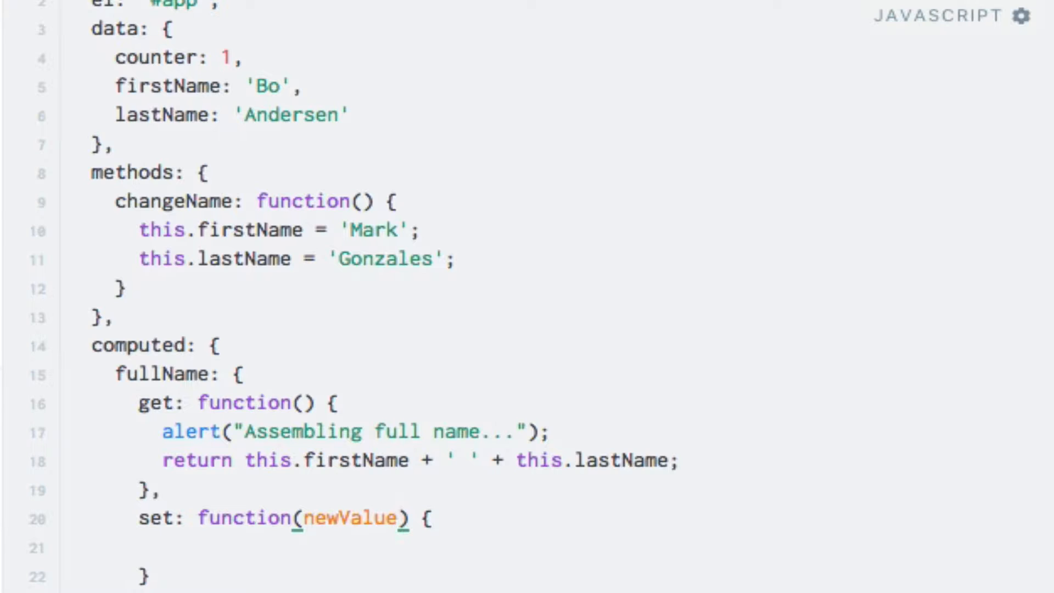
left_click(400, 518)
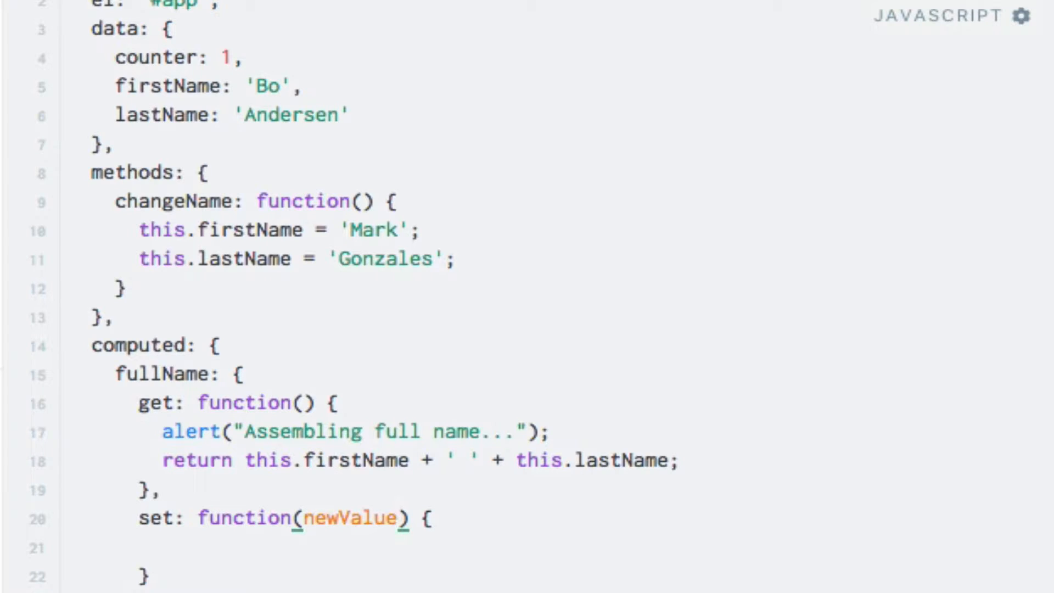
left_click(160, 548)
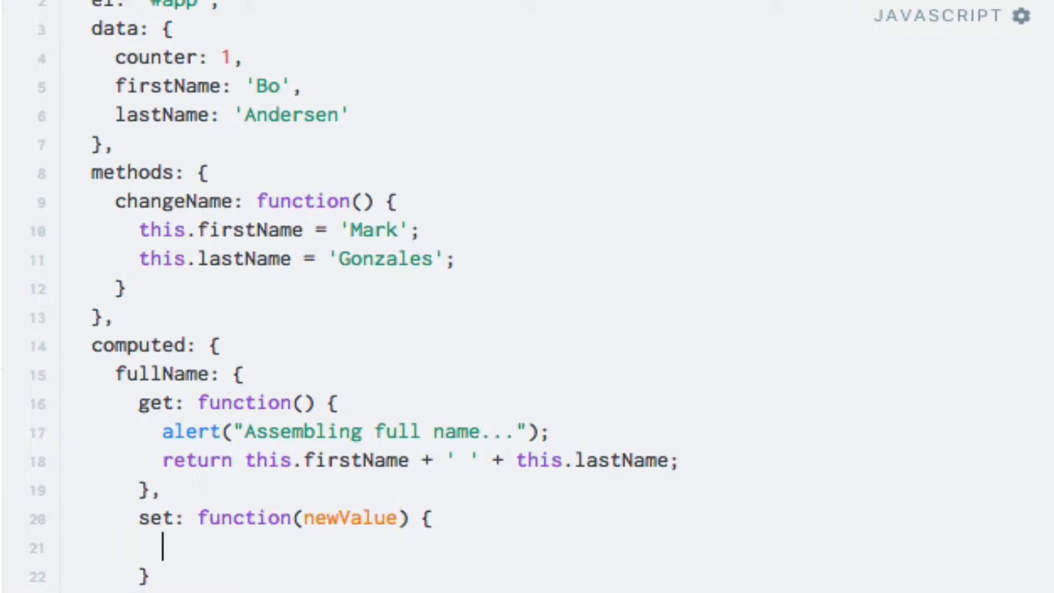
Alert "Setting new name: " + newValue and split newValue on spaces into parts.
type("aler")
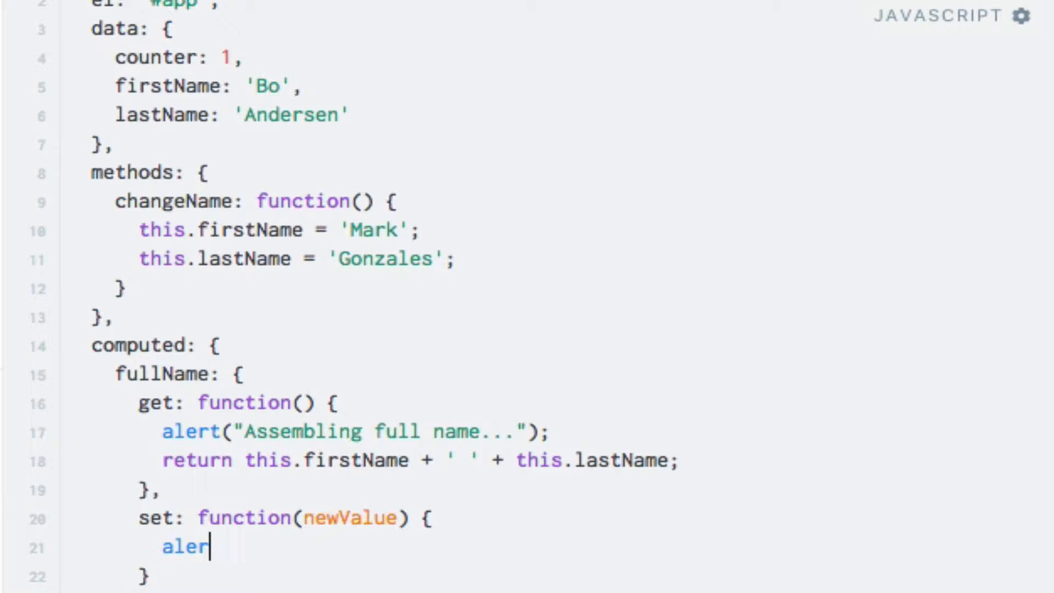
type("t(\"\");")
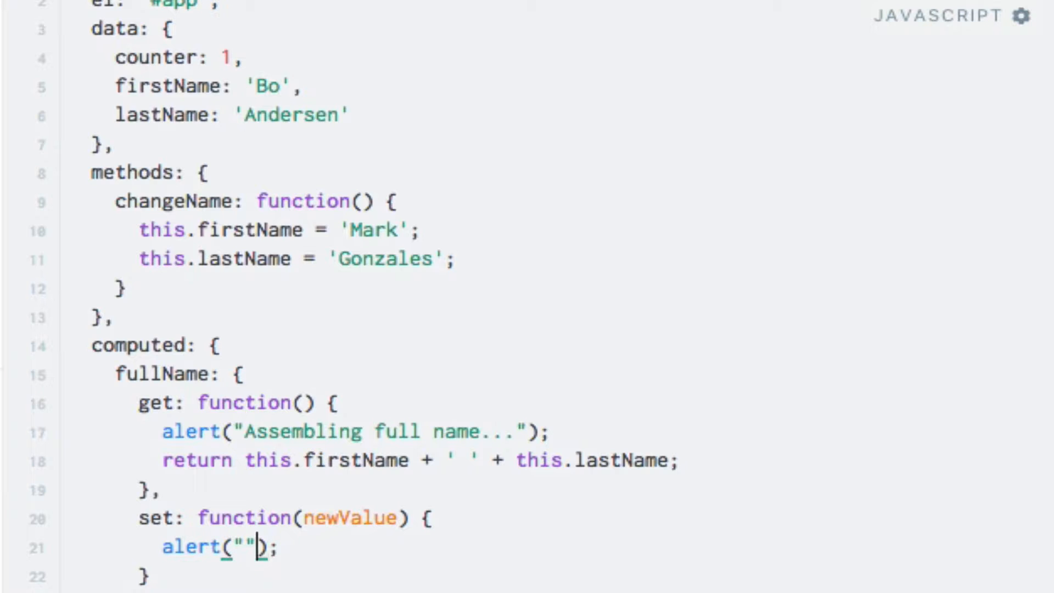
type("Set")
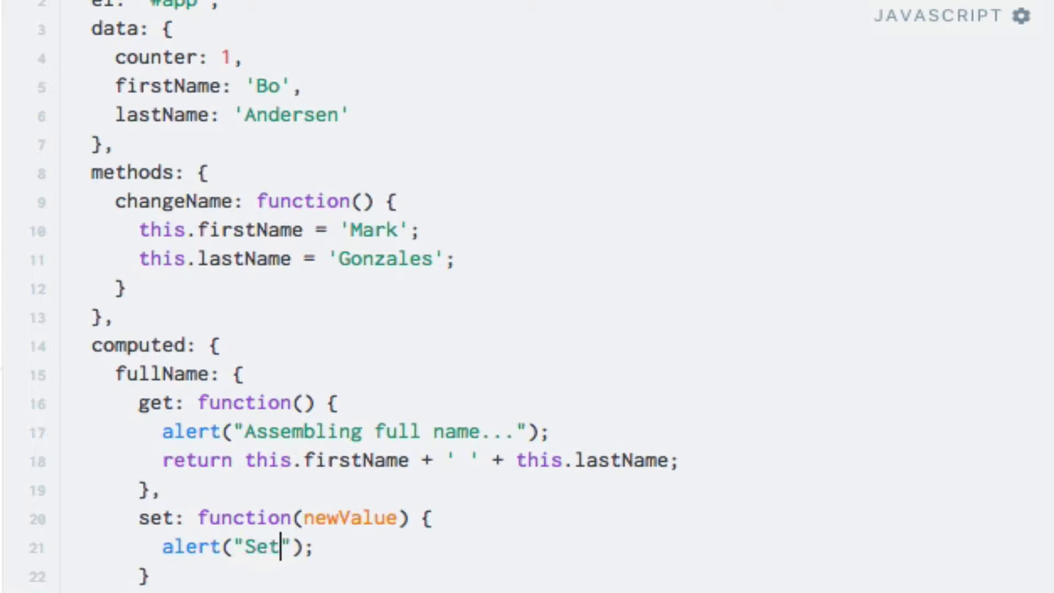
type("ting new name")
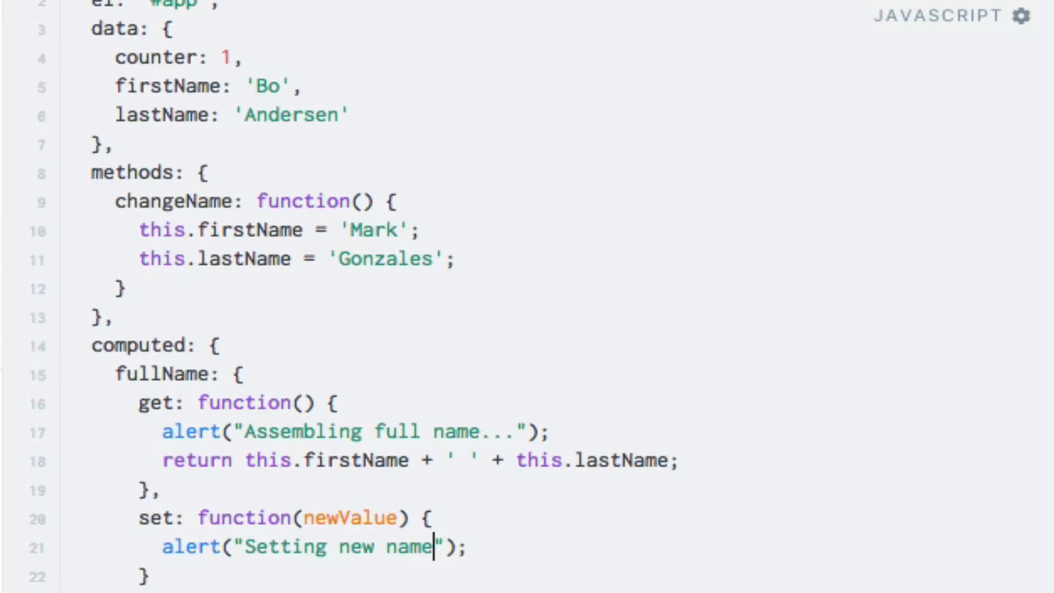
type(": \" + ne")
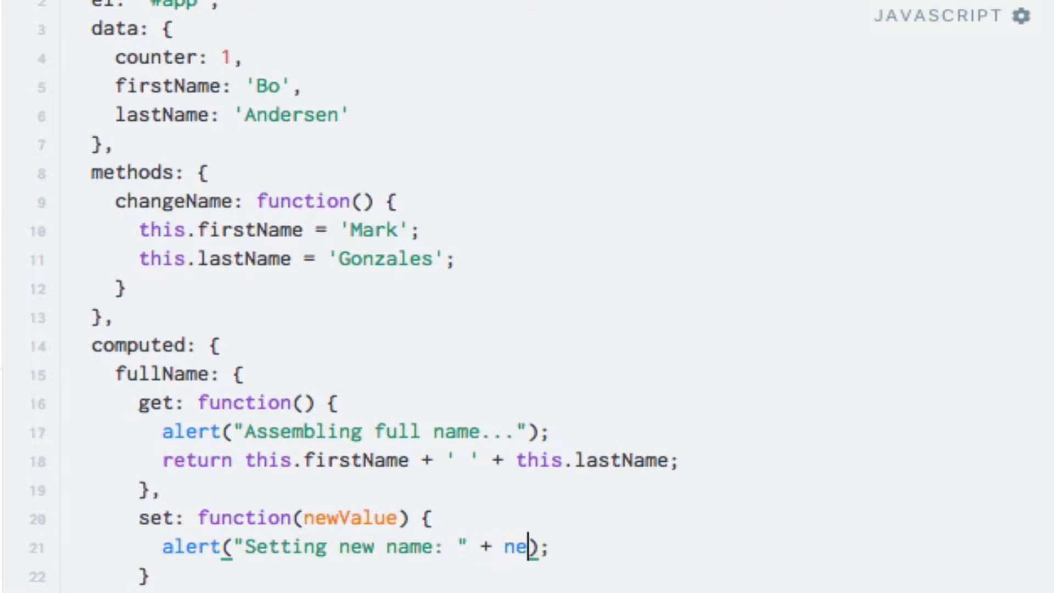
type("wValue")
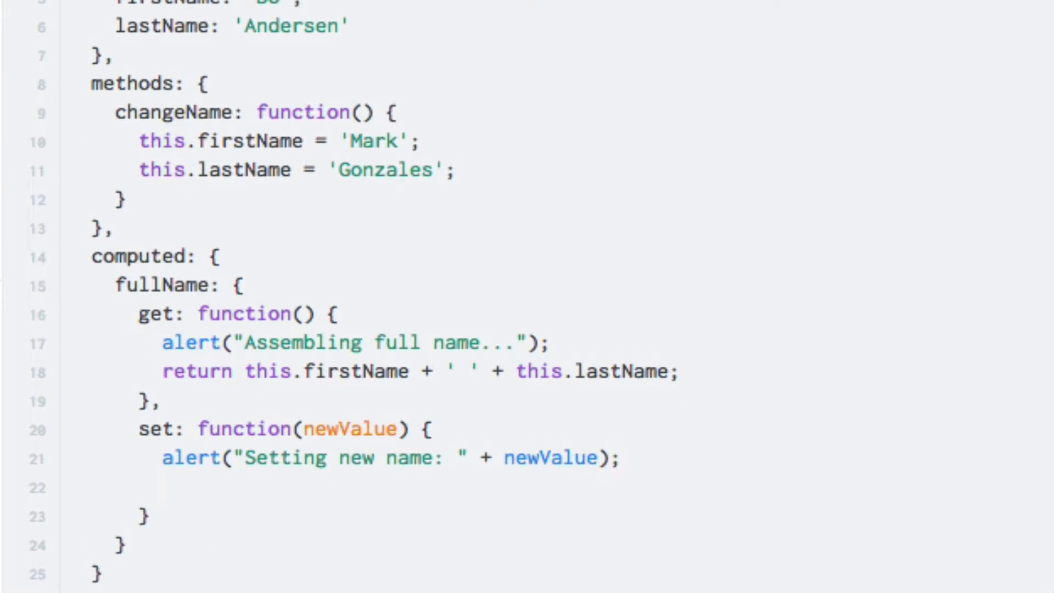
type("var")
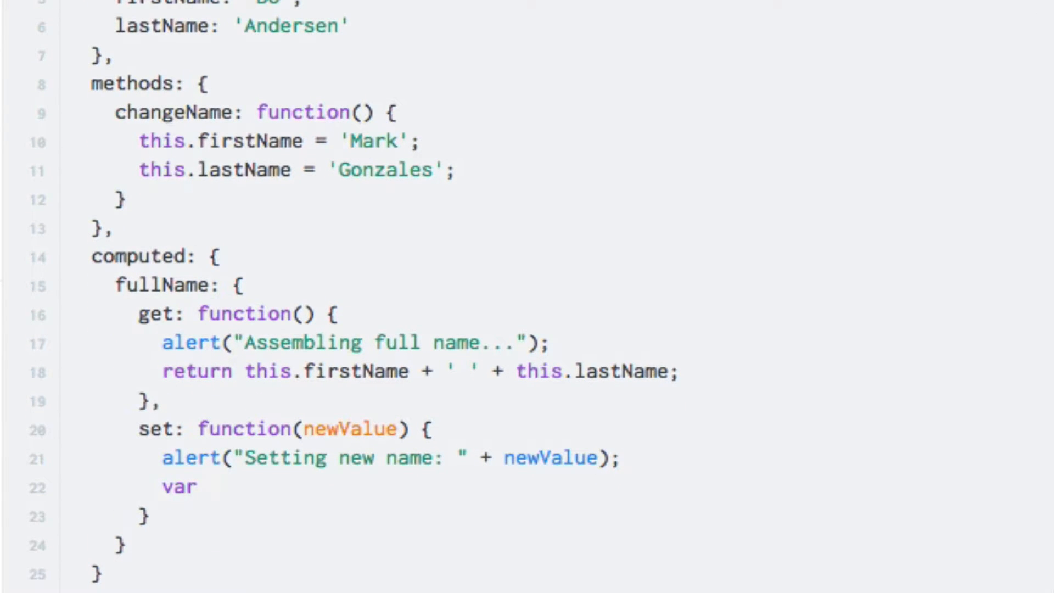
type("parts = n")
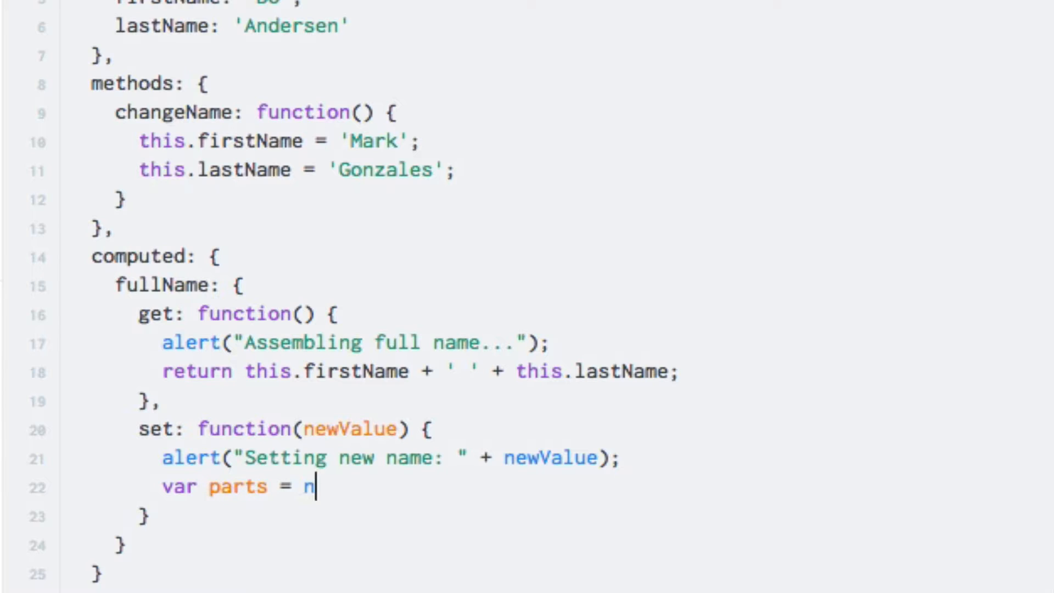
type("ewValue.split()")
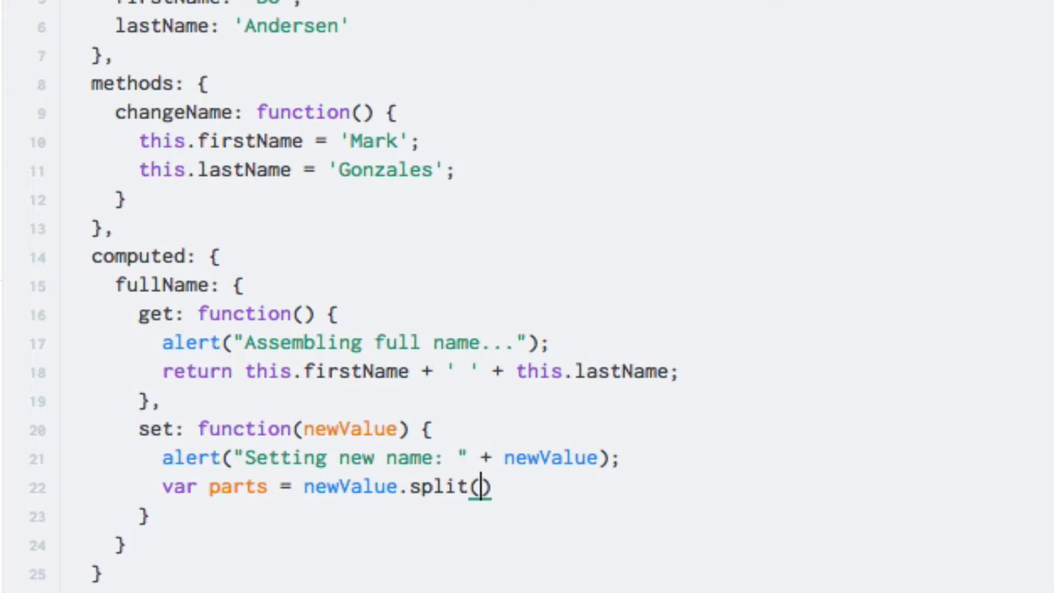
type("' ');")
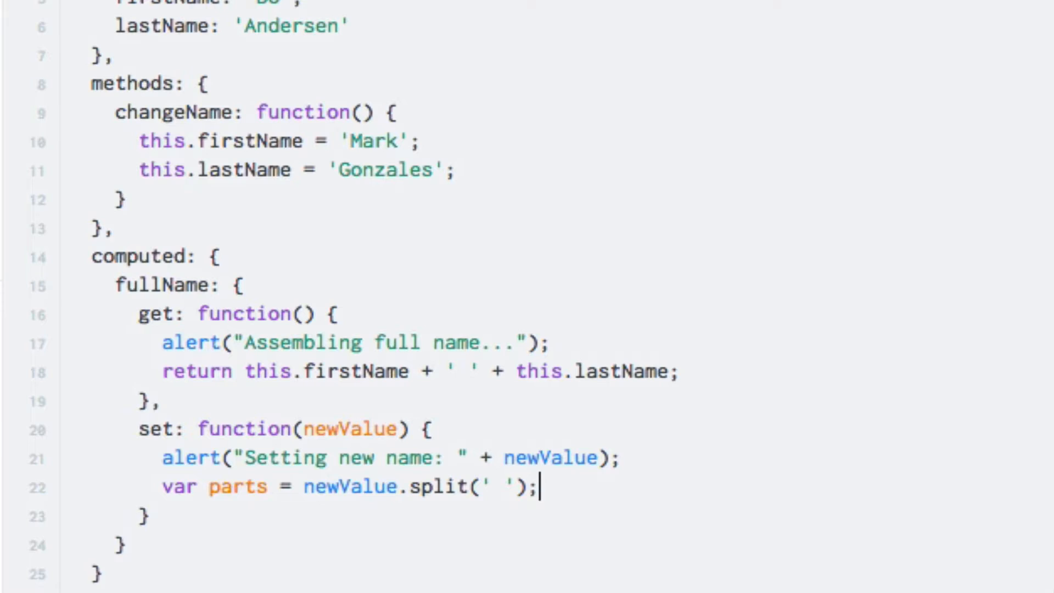
Assign parts[0] to firstName and parts[parts.length - 1] to lastName.
type("this.first")
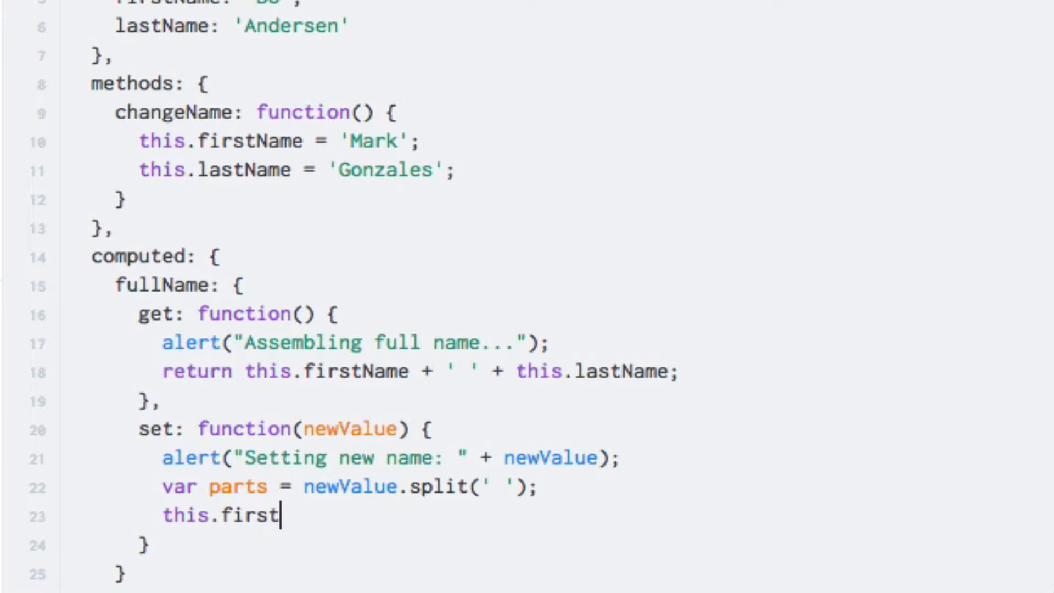
type("Name =")
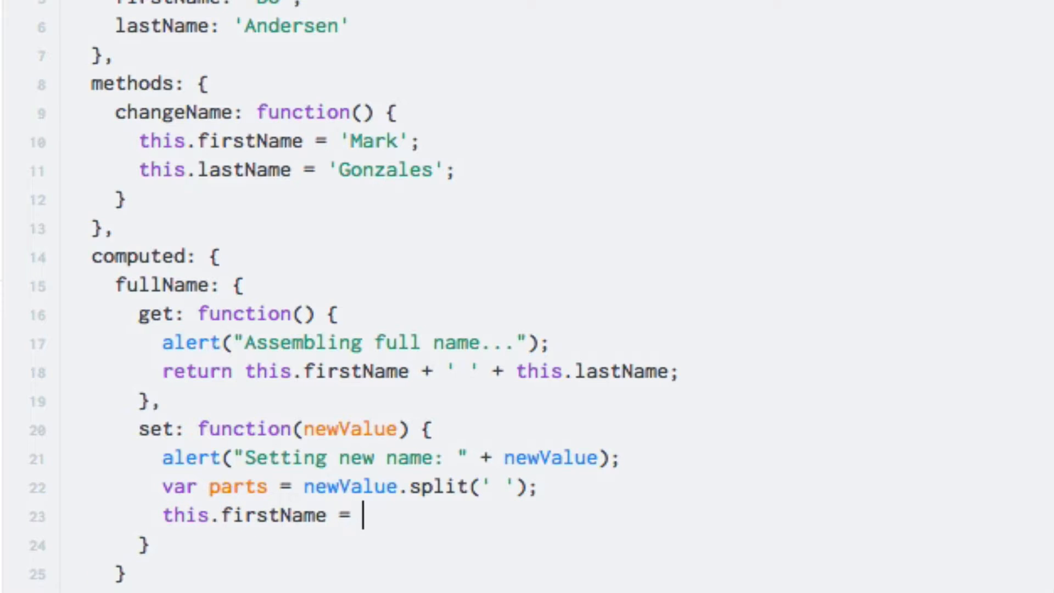
type("parts[0]")
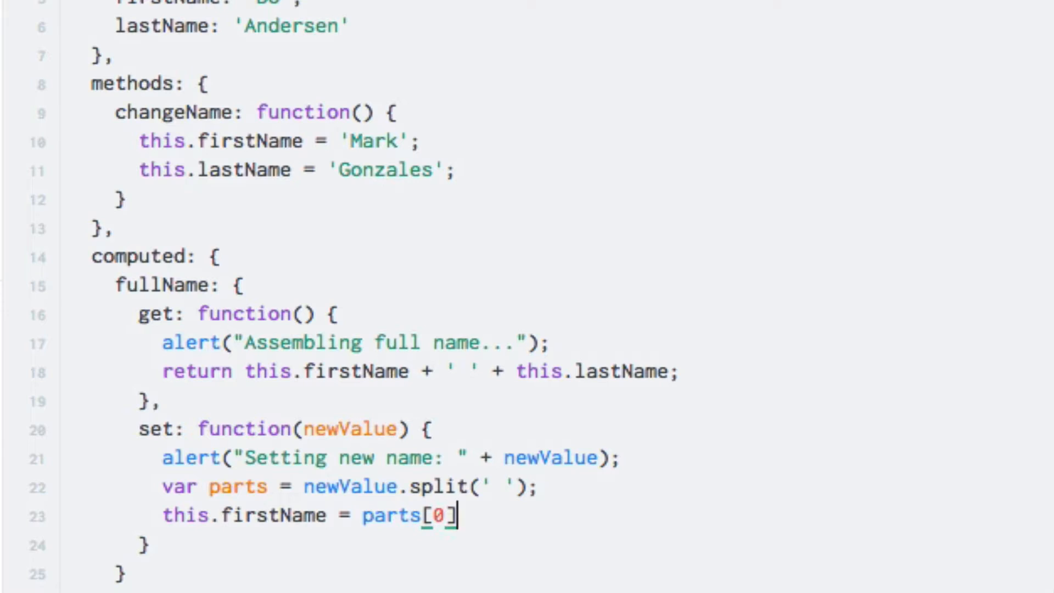
type(";")
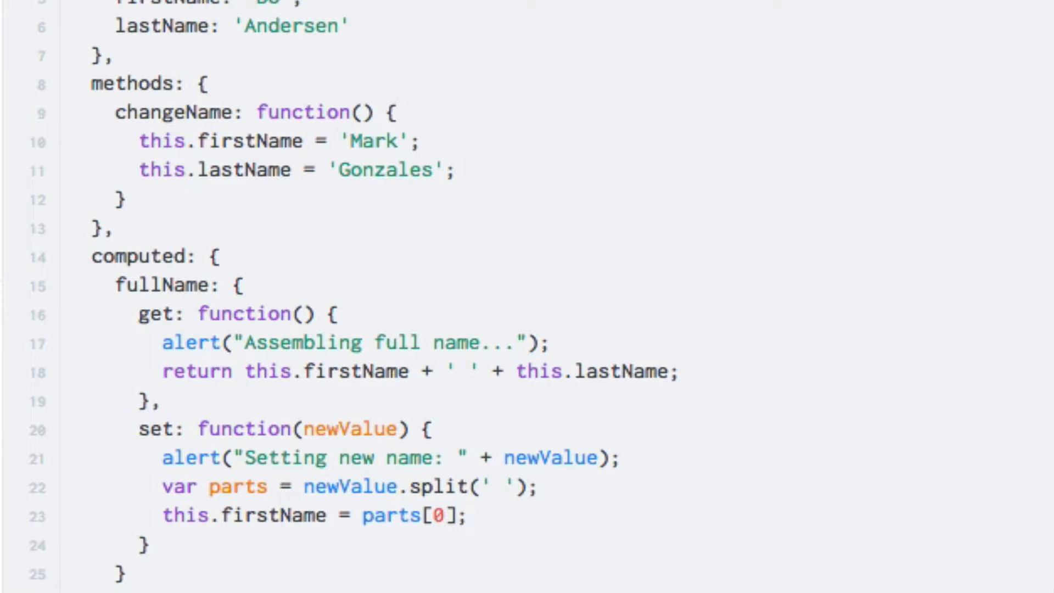
type("this")
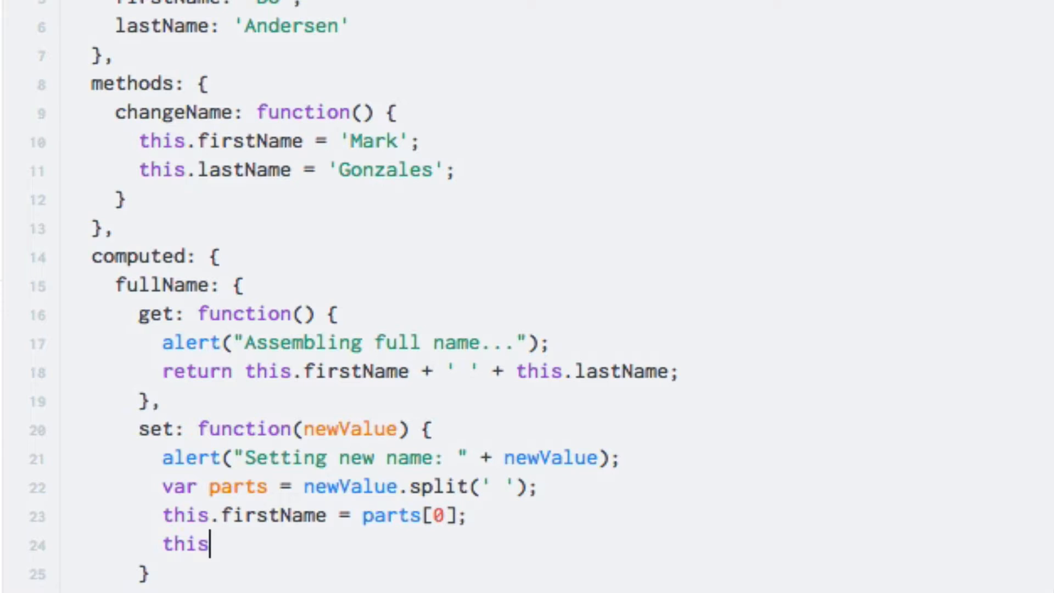
type(".lastName =")
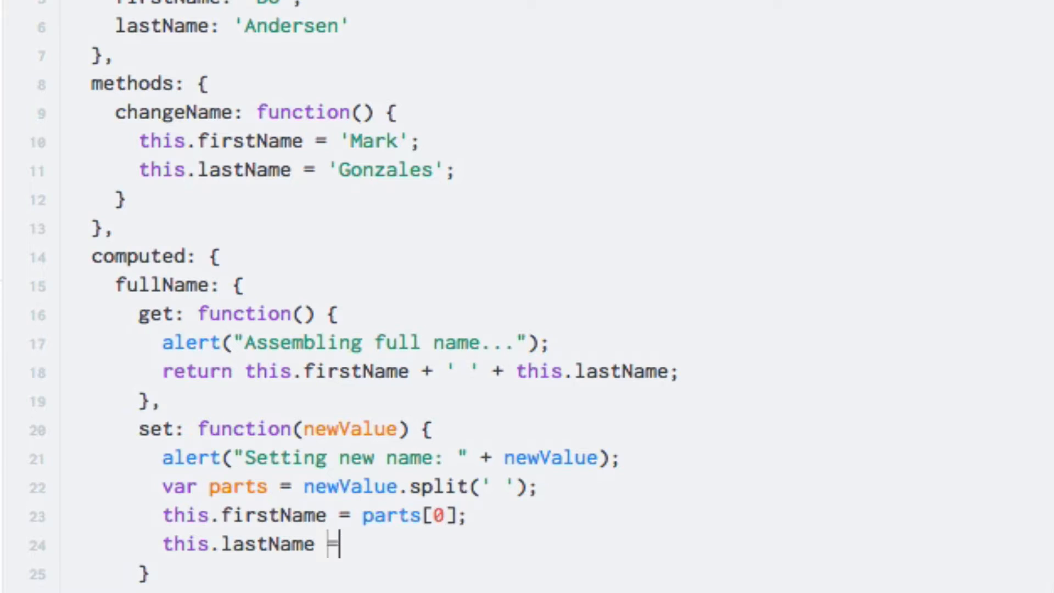
type("= parts[]")
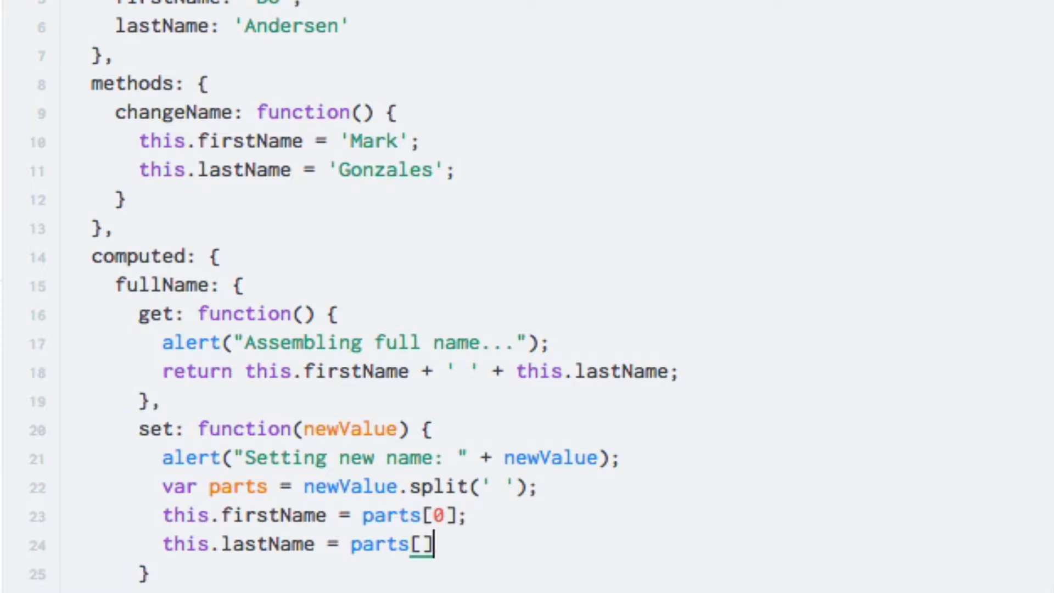
type(";")
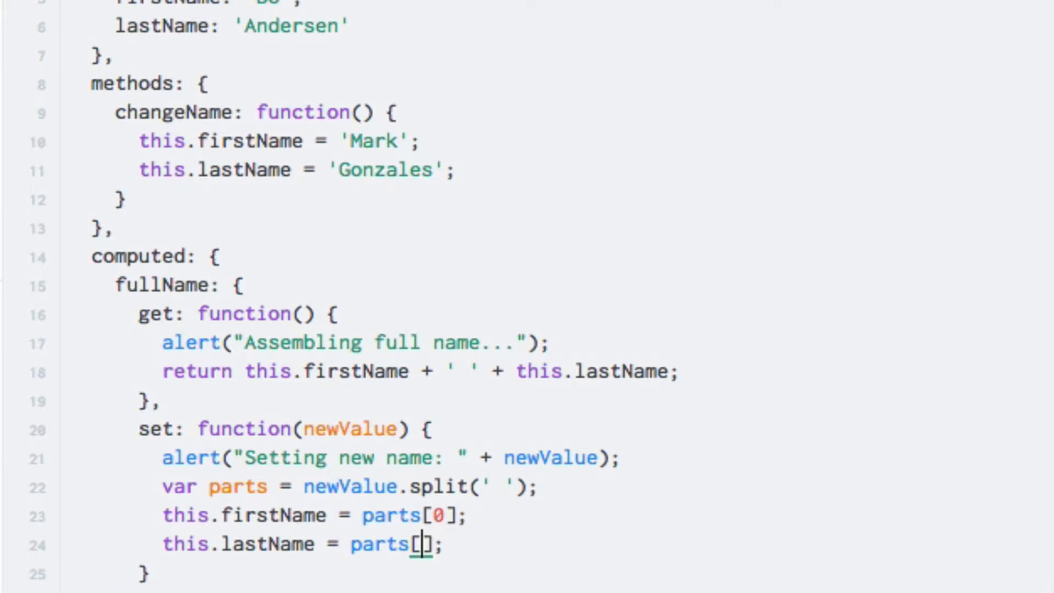
type("parts.")
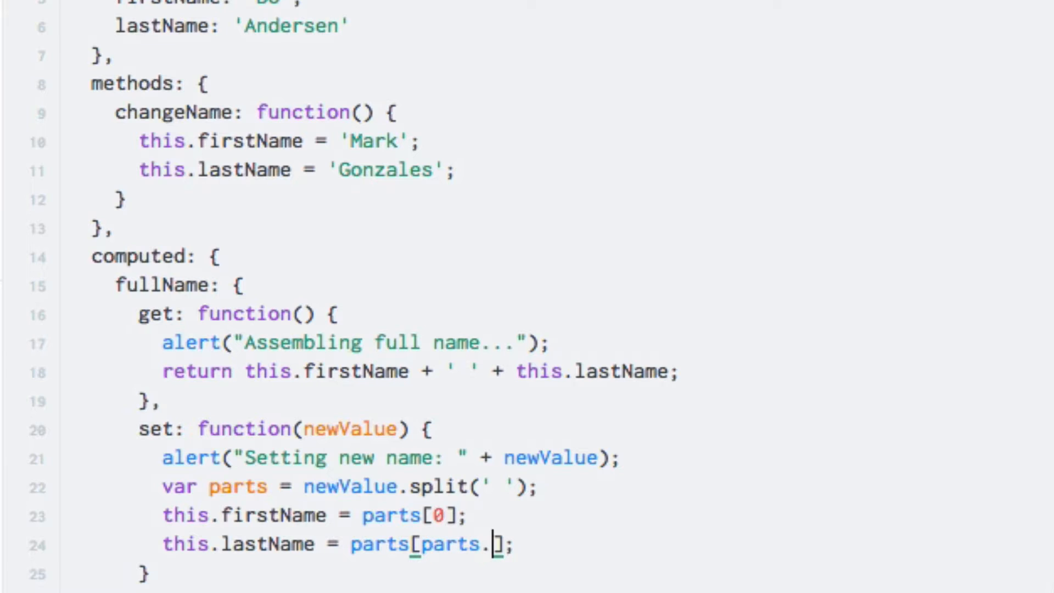
type("length - 1")
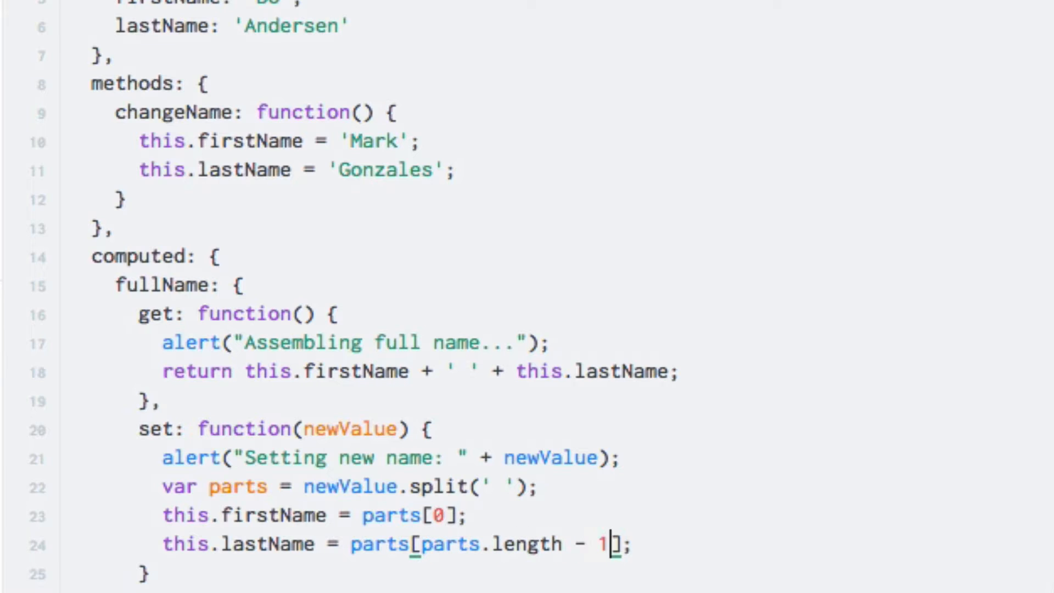
scroll("down", 3)
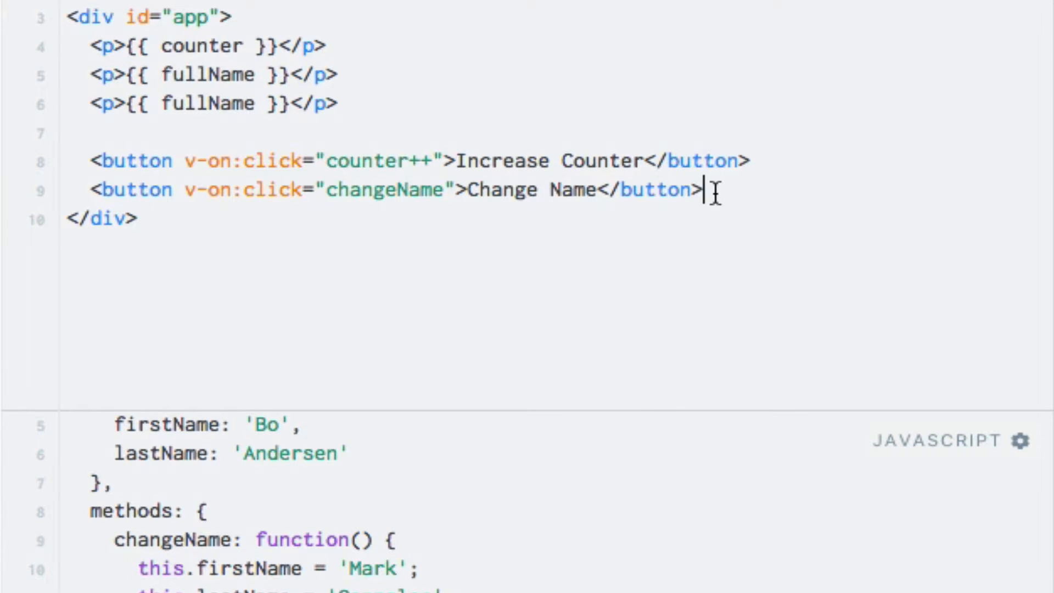
Add <button v-on:click="changeNameSetter">Change Name (setter)</button> to the HTML.
type("<button></button>")
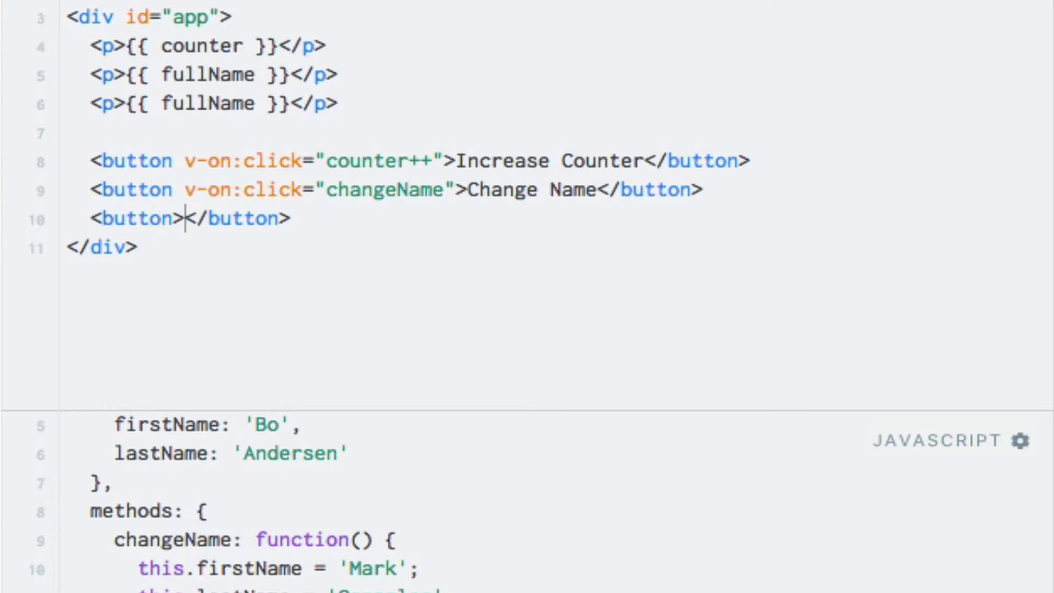
type("Change")
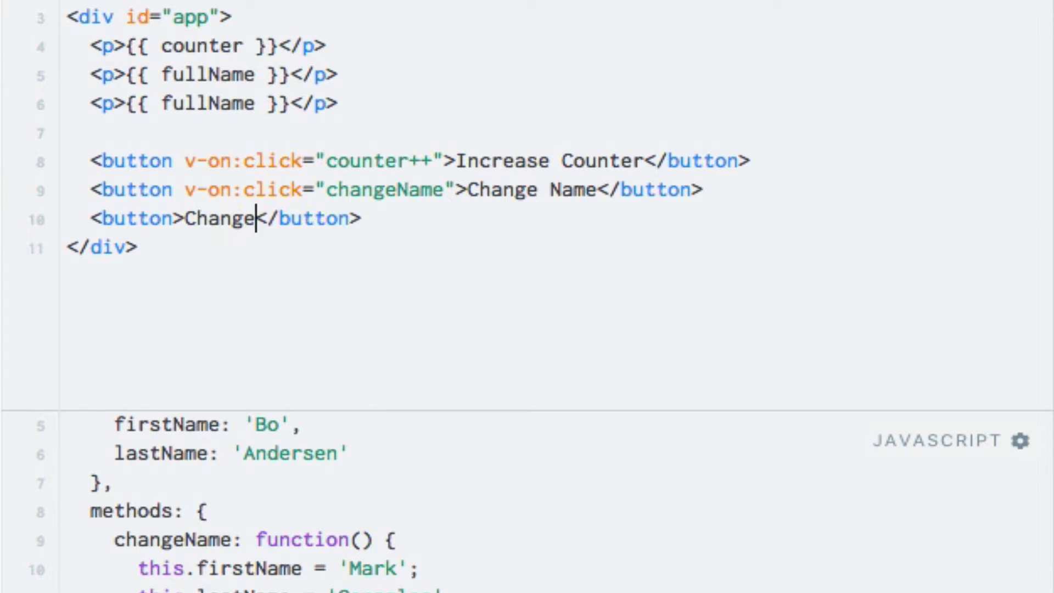
type("Name (setter")
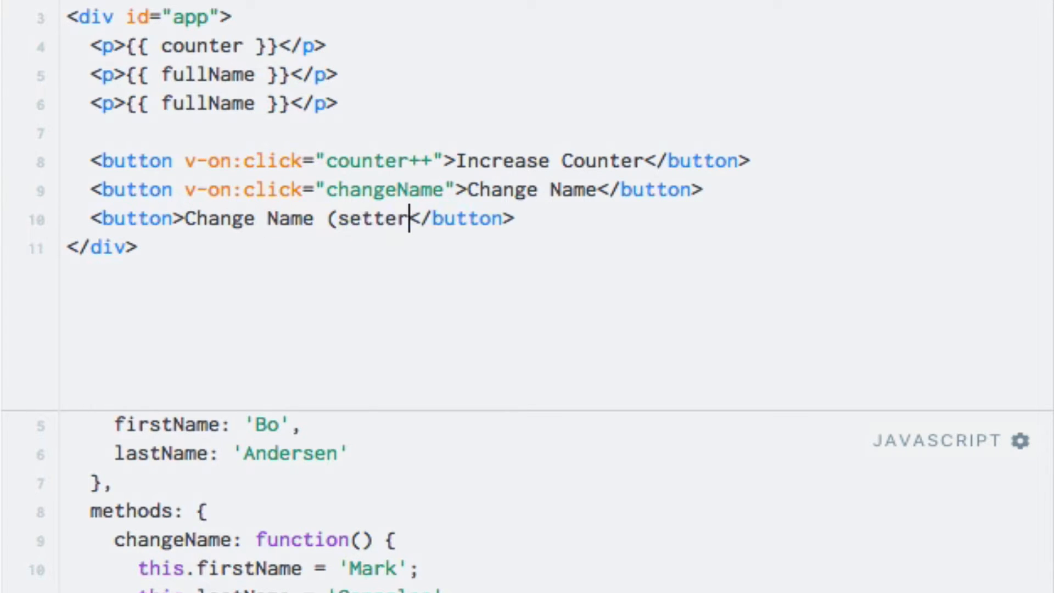
type(")")
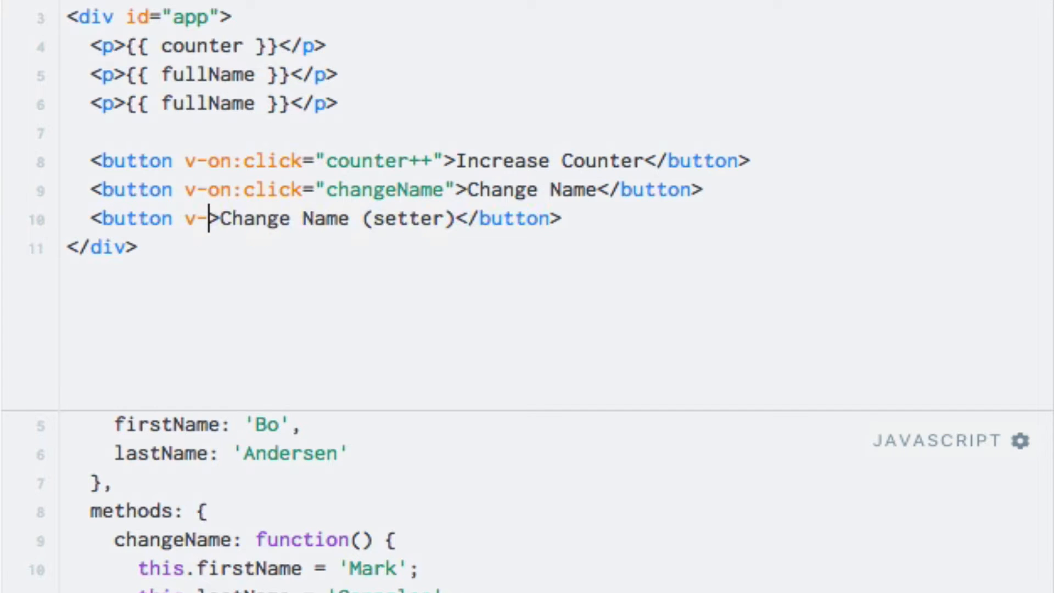
type("on:click=\"\"")
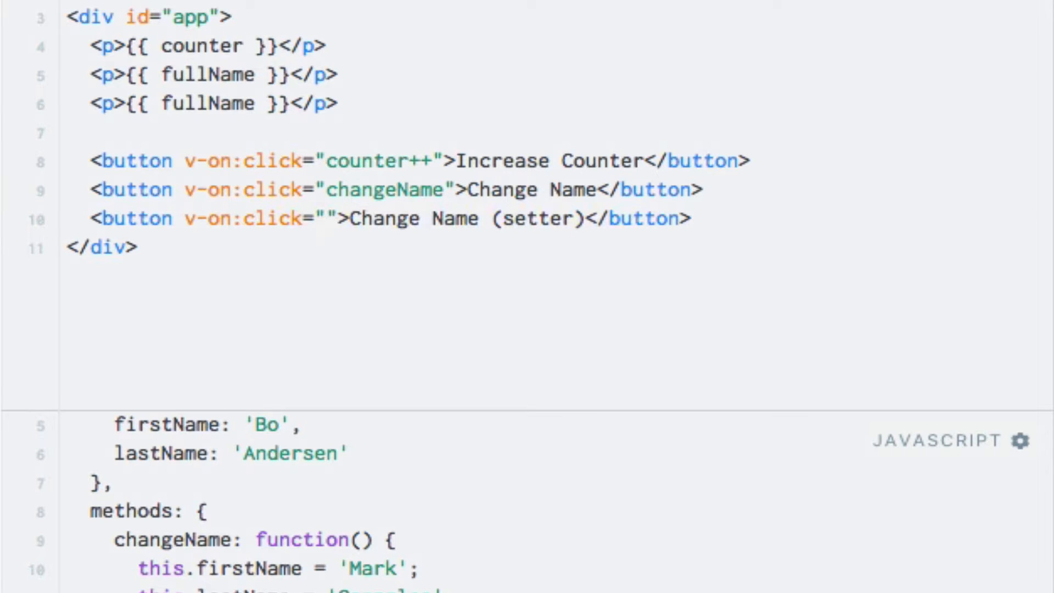
type("changeNameS")
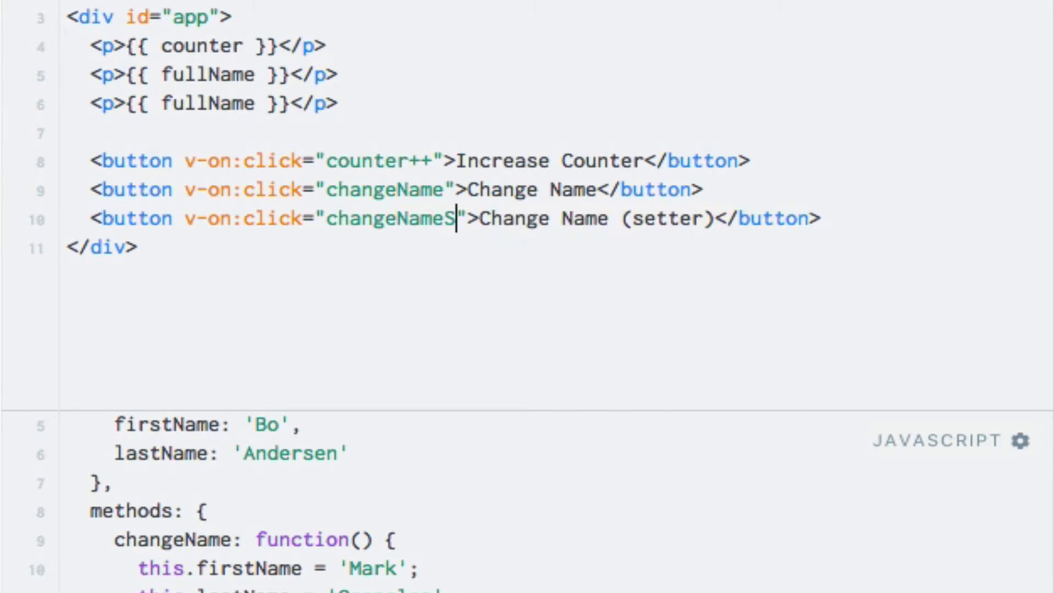
type("etter")
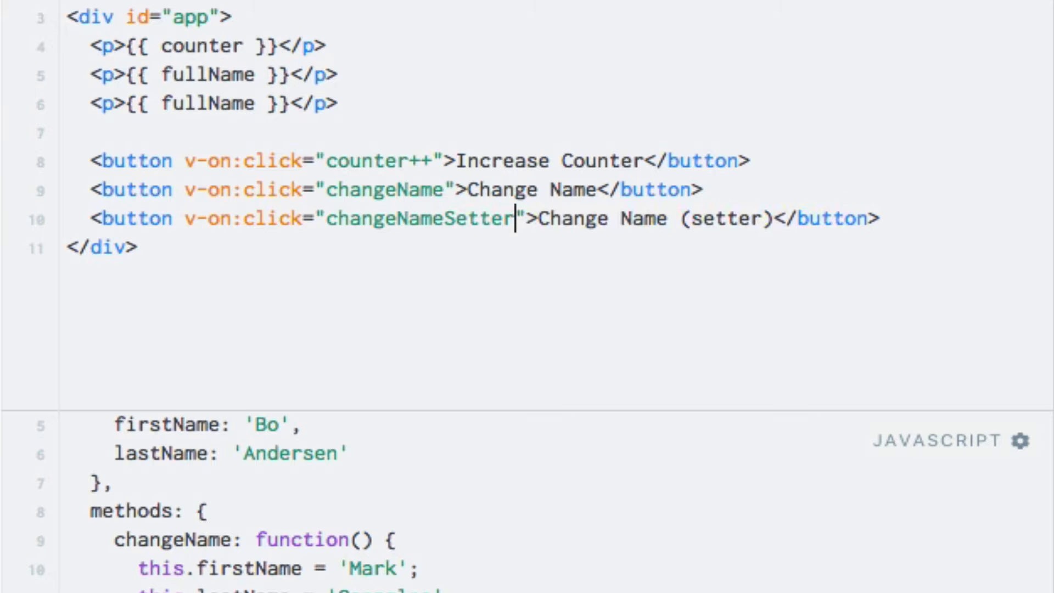
Write changeNameSetter: function() { this.fullName = 'Mark Gonzales'; } in the methods block.
scroll("down", 3)
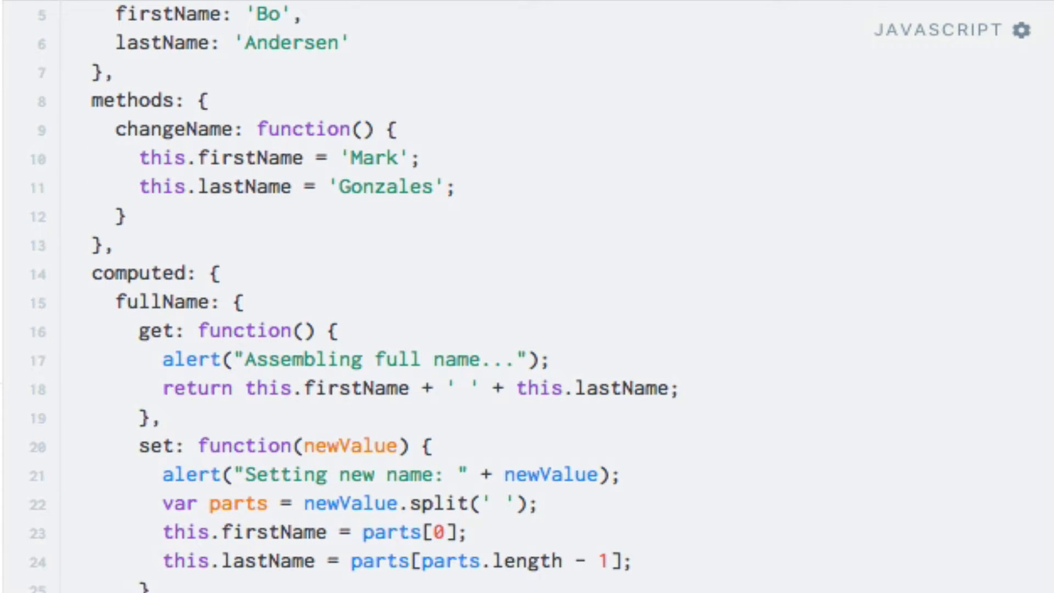
mouse_move(182, 210)
type(",")
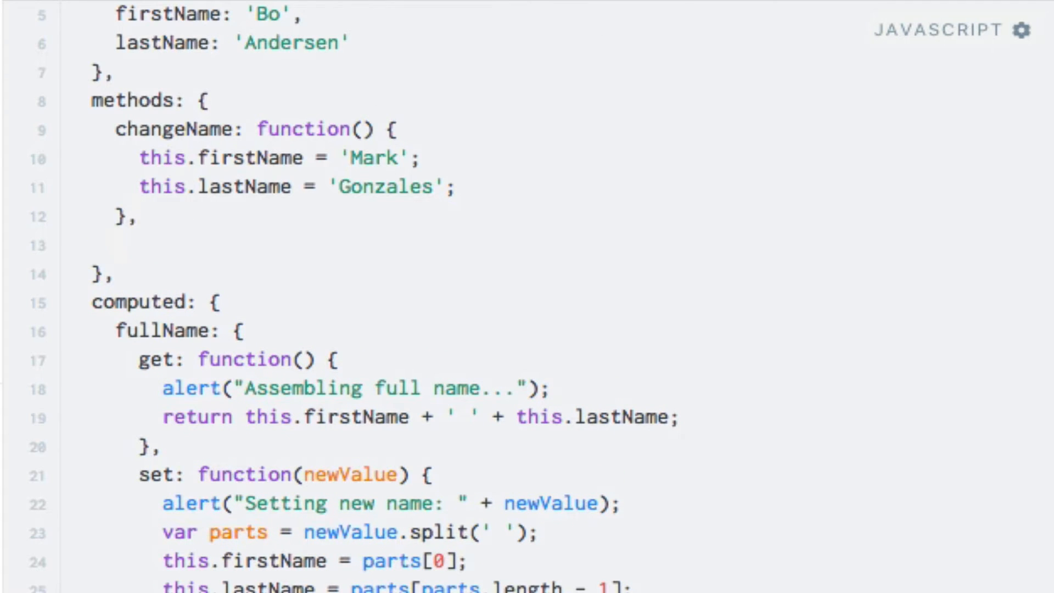
type("changeNameSetter: func")
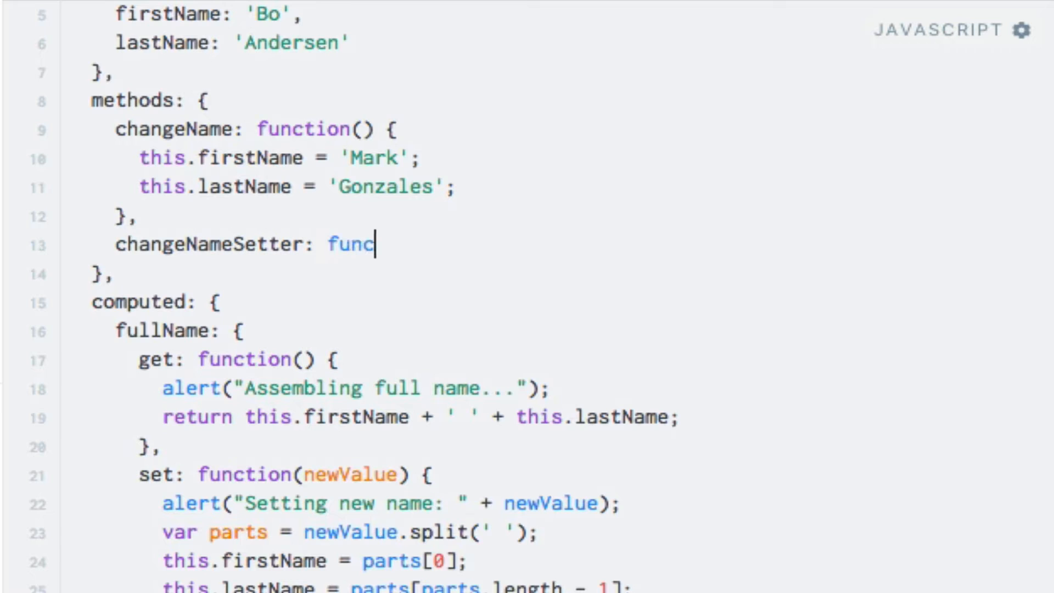
type("tion() {")
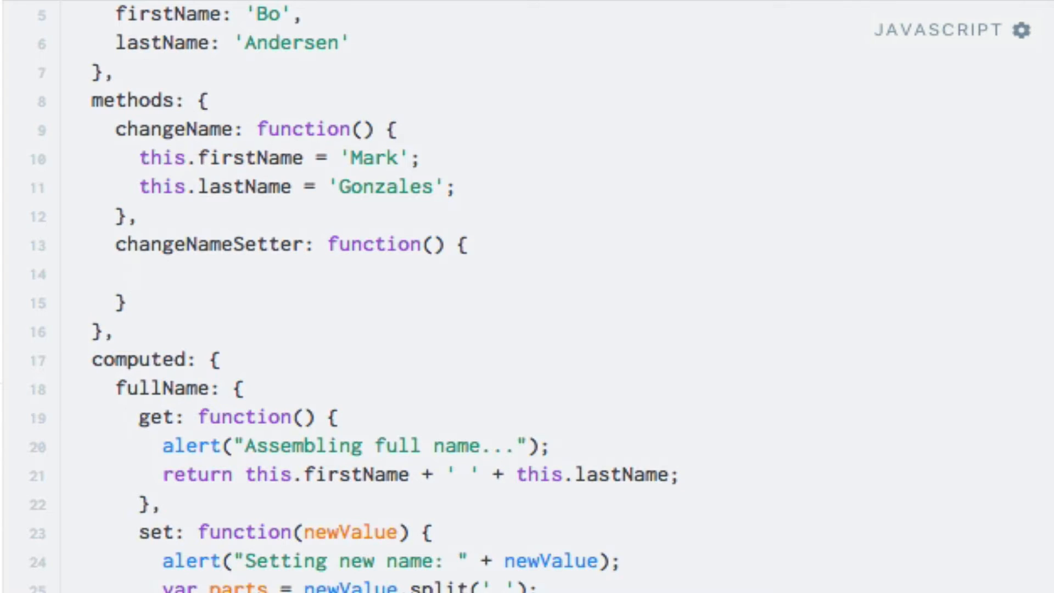
left_click(139, 273)
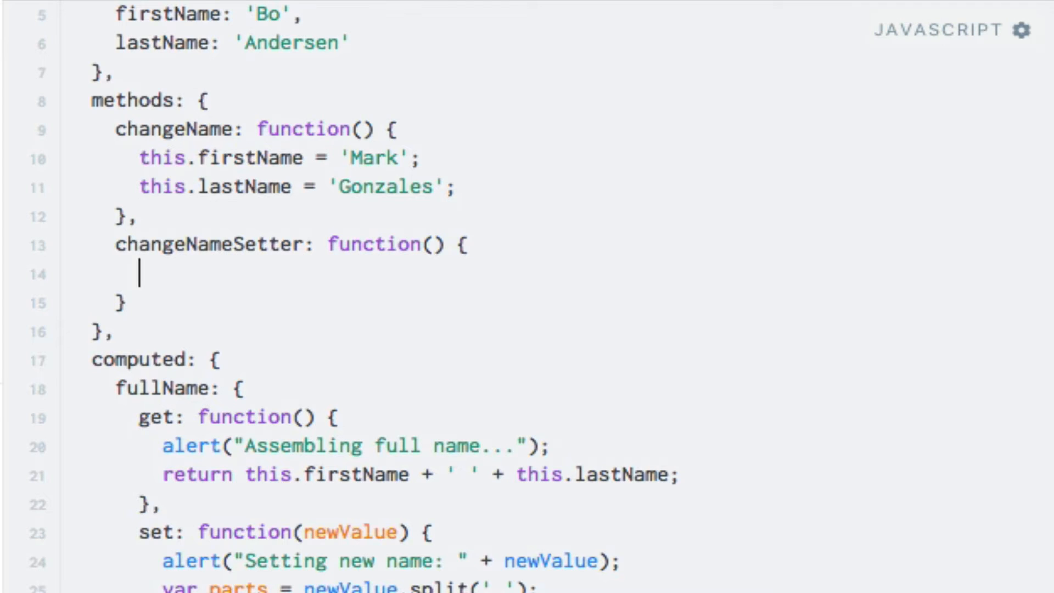
type("this.f")
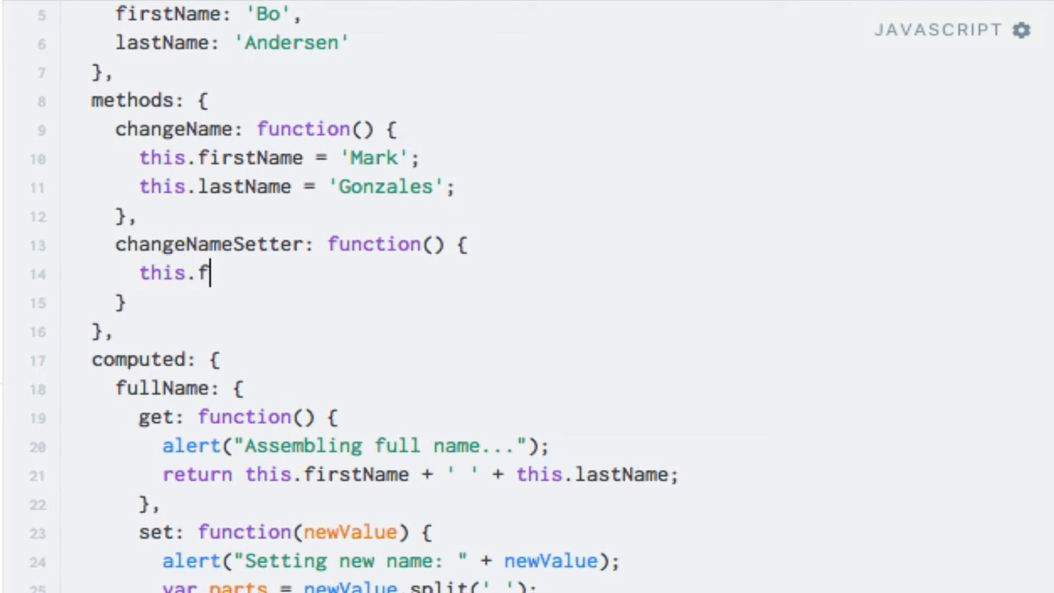
type("ullName =")
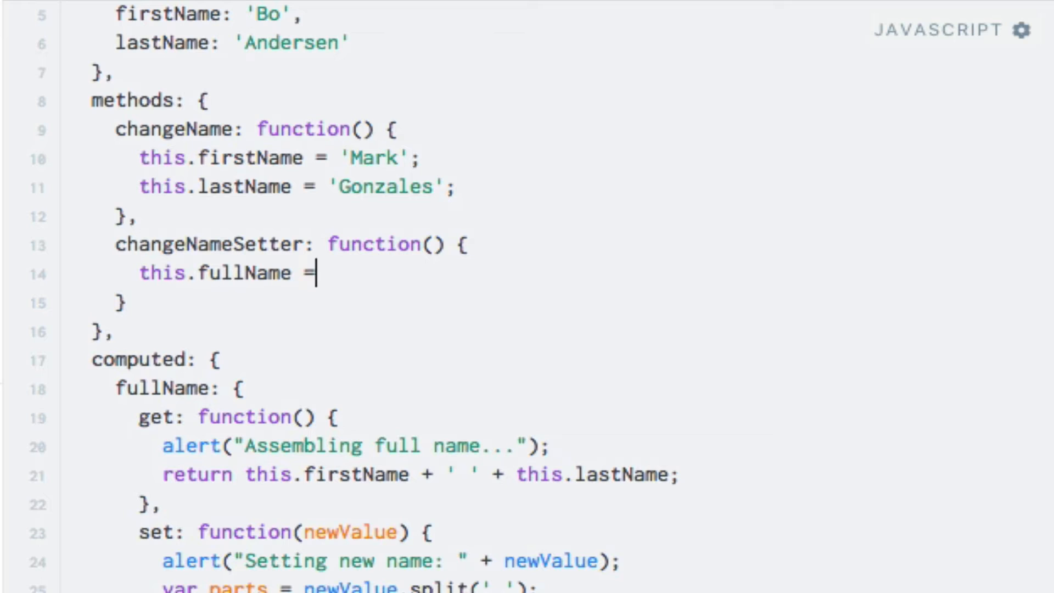
type("'Mark Go")
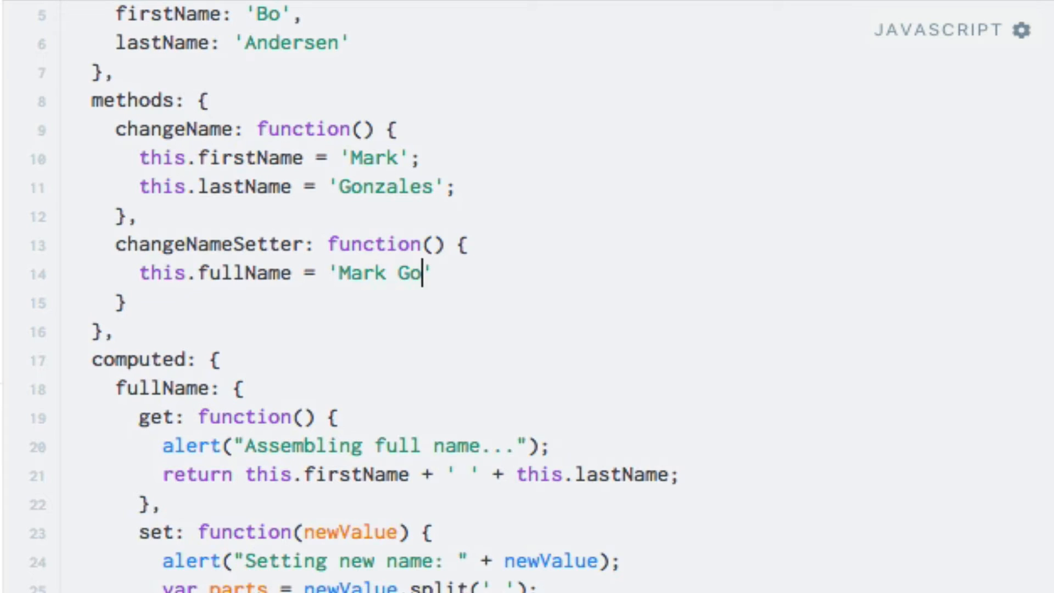
type("nzales';")
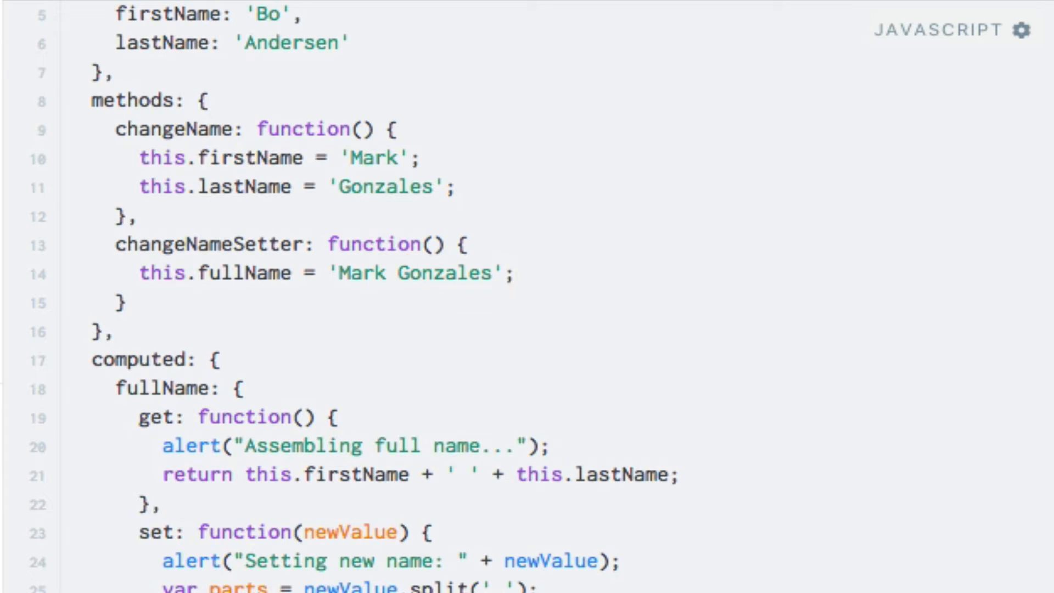
scroll("down", 3)
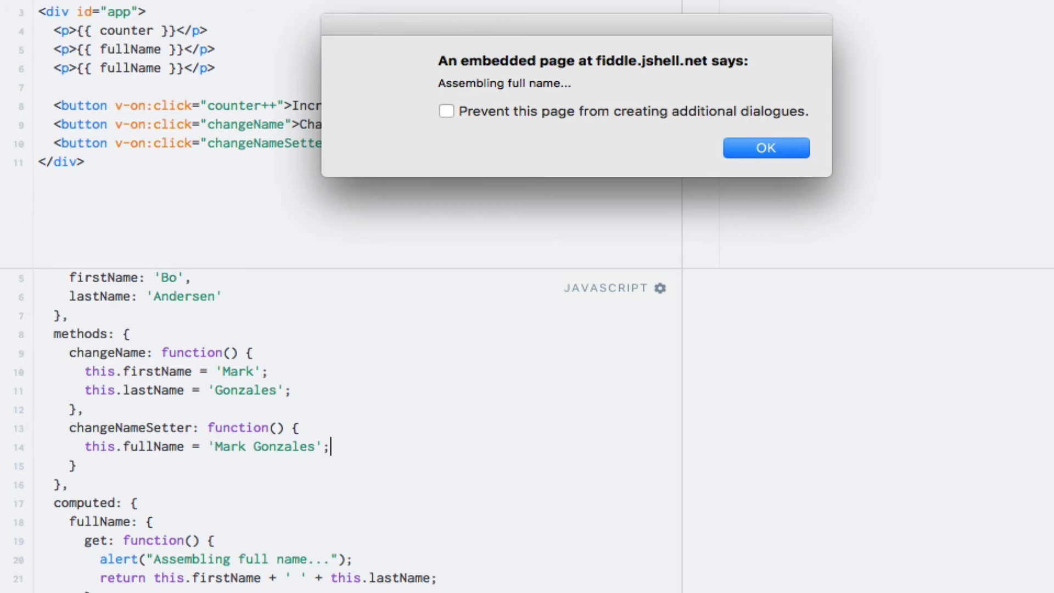
Dismiss the alerts and click Change Name (setter) so both names show Mark Gonzales.
left_click(765, 147)
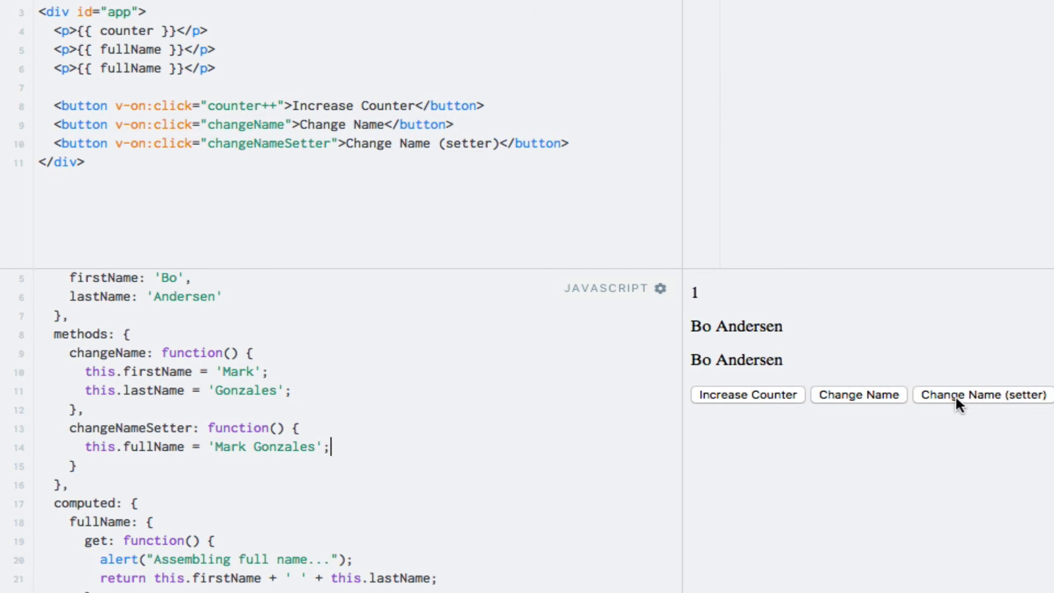
left_click(982, 395)
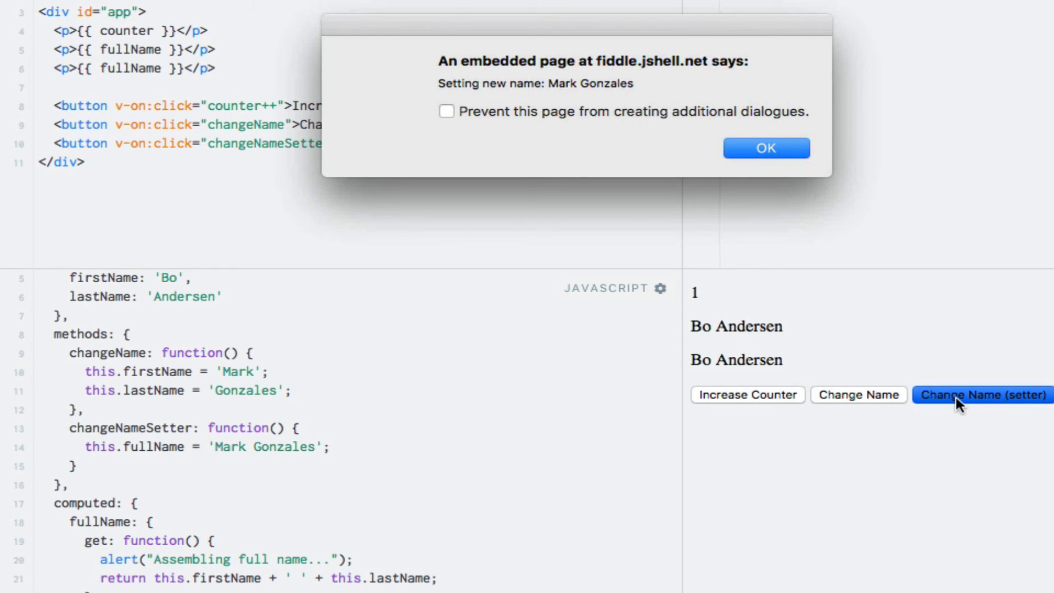
left_click(764, 148)
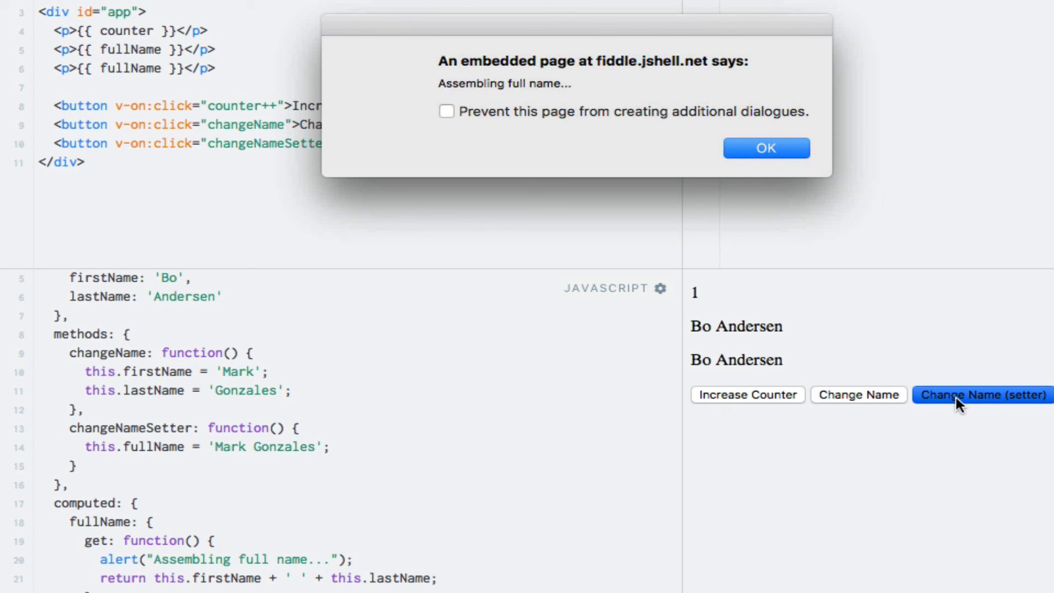
left_click(766, 148)
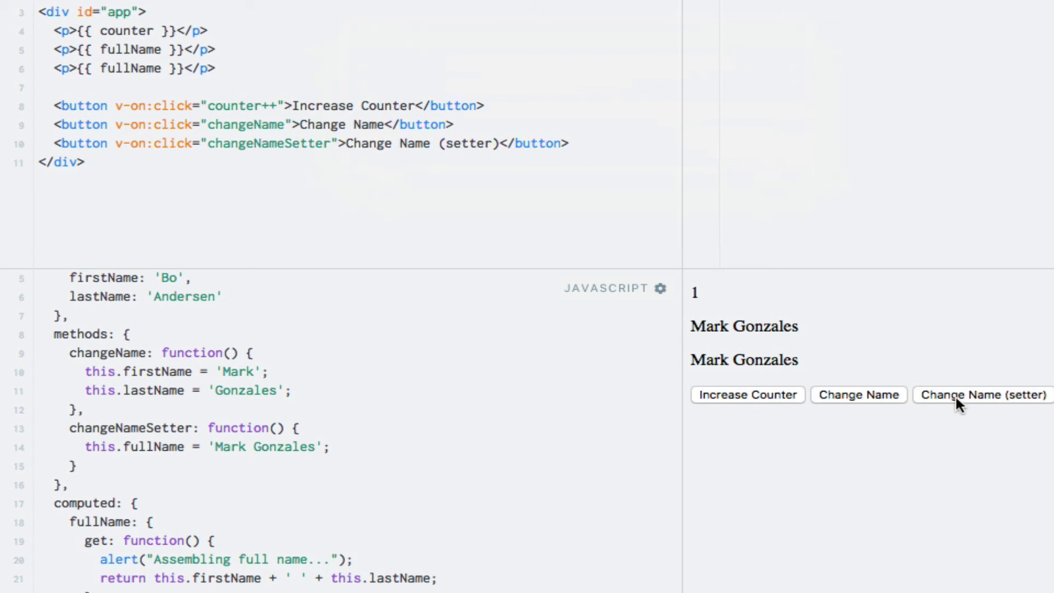